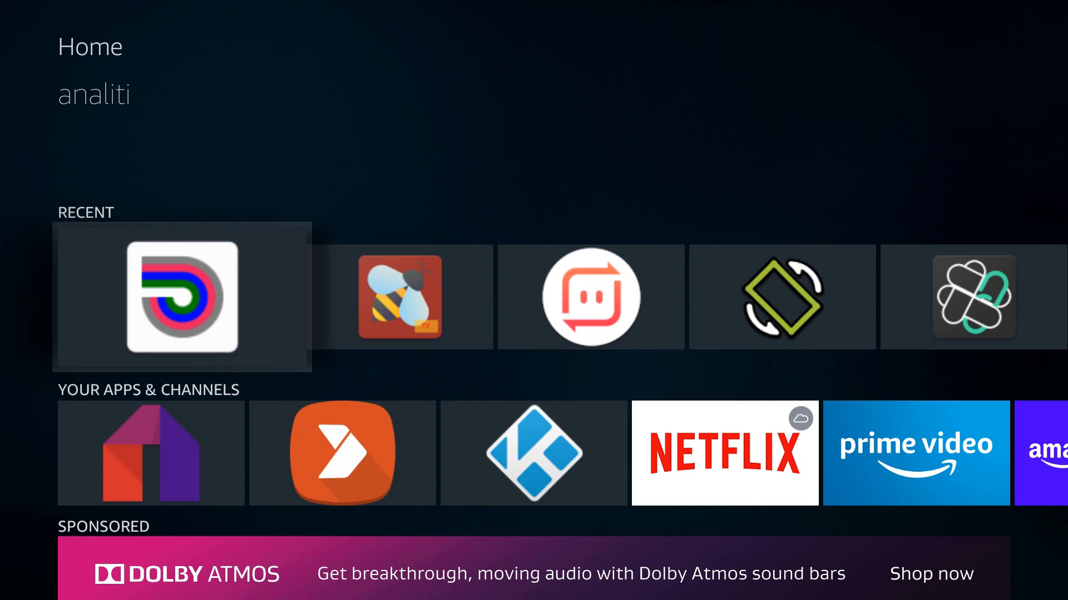
Step: Launch analiti from the Recent row and let its speed test finish (about 53 down, 15.3 up)
left_click(181, 296)
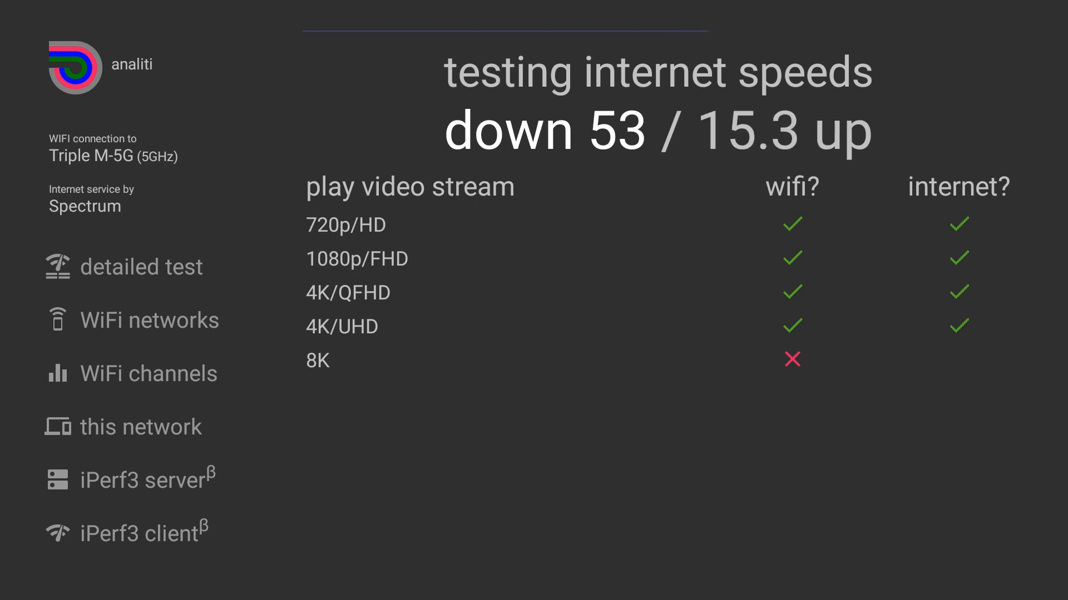
left_click(144, 427)
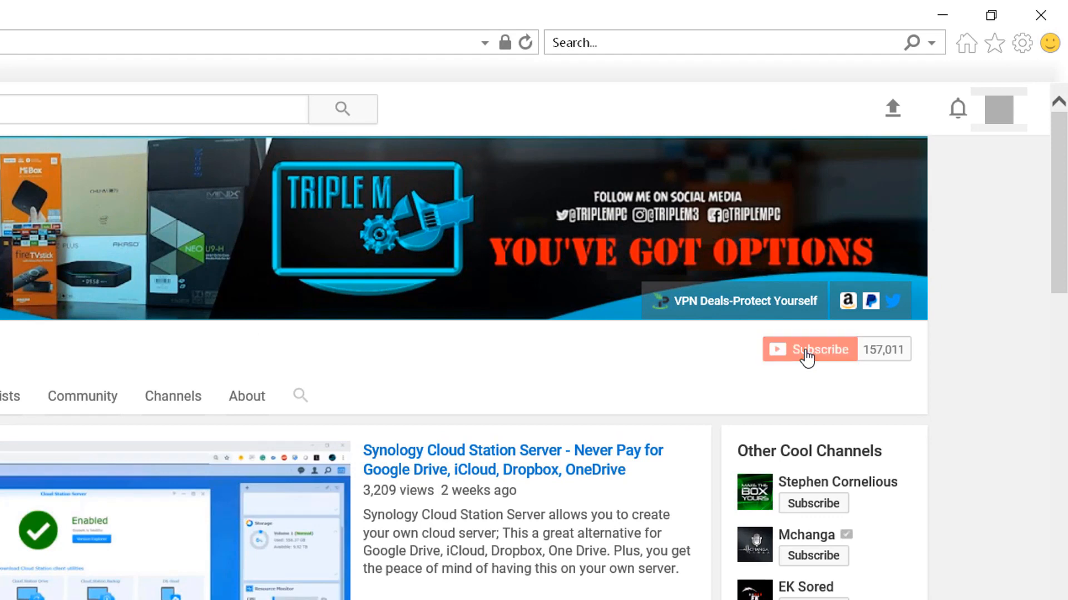
Step: Subscribe to the Triple M channel and bring up its notification options (Occasional selected)
left_click(810, 349)
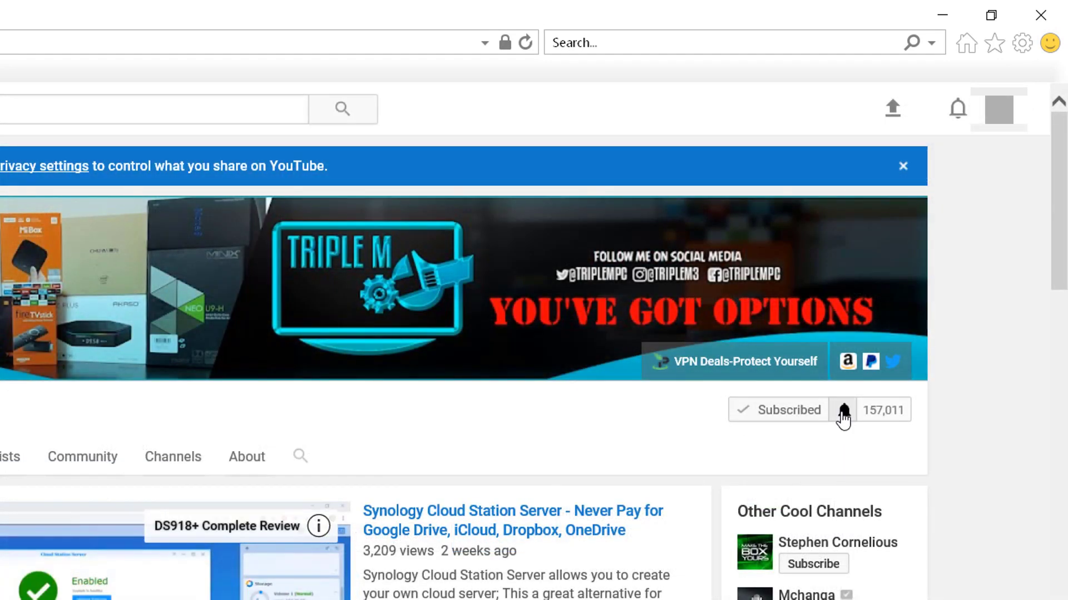
left_click(842, 411)
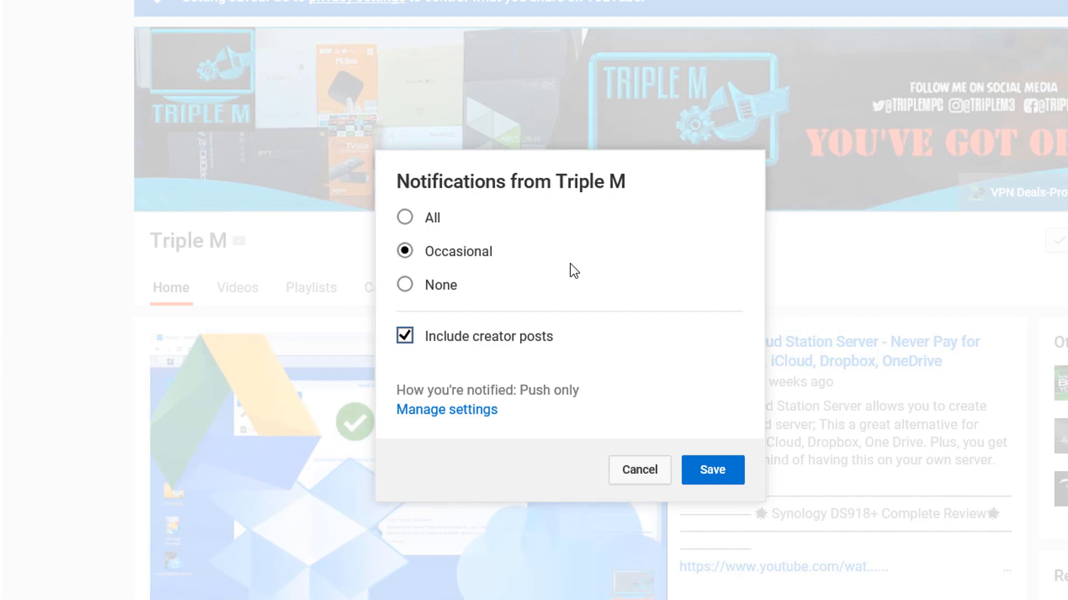
mouse_move(488, 189)
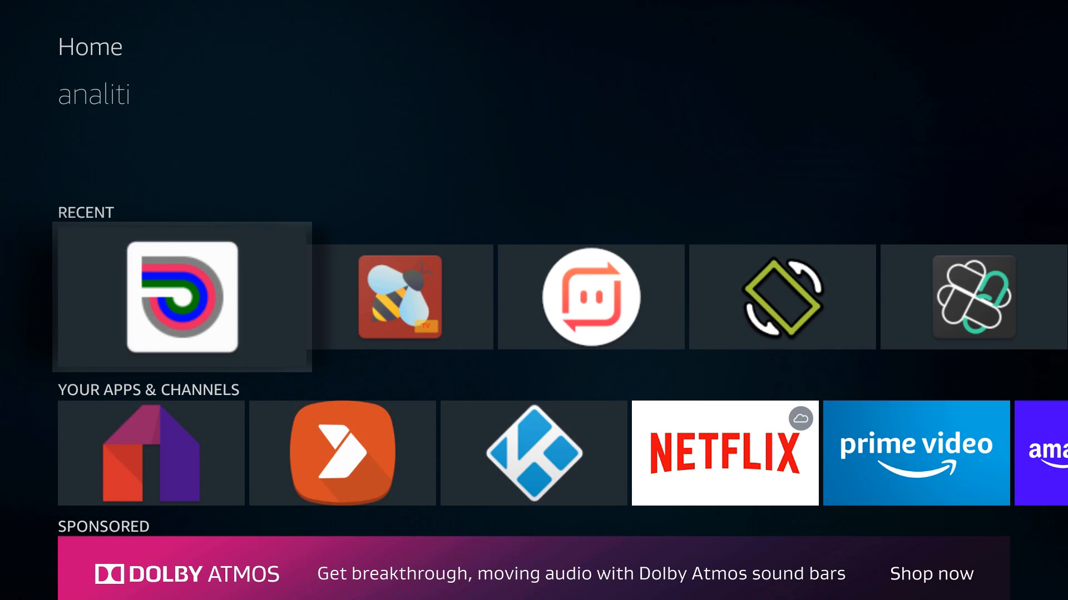
Step: Reopen analiti from the Recent row, showing about 53 down and 13 up with 8K unsupported
left_click(181, 296)
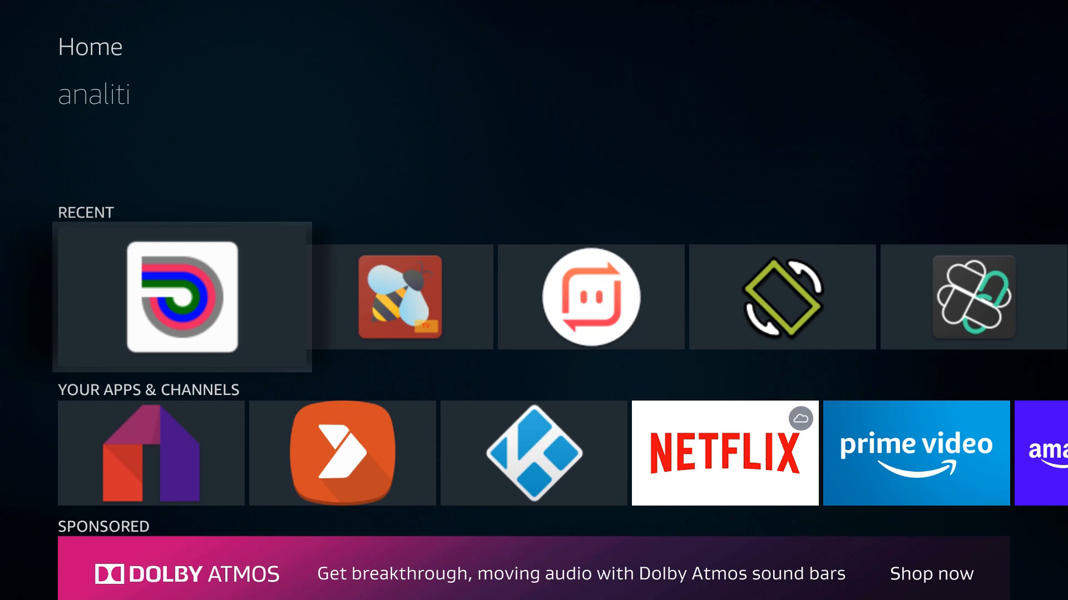
left_click(181, 296)
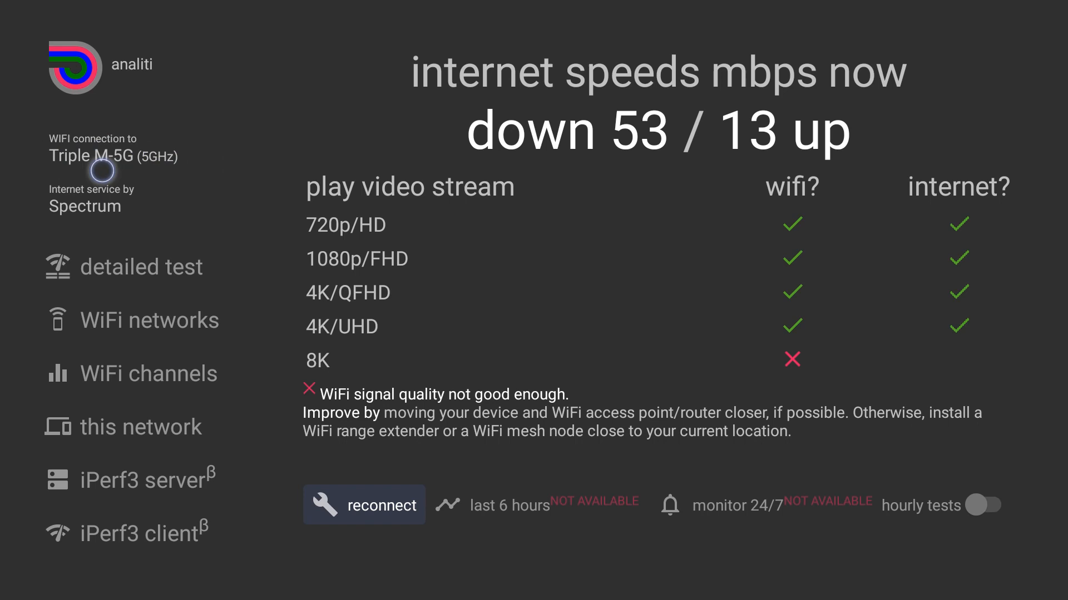
mouse_move(558, 143)
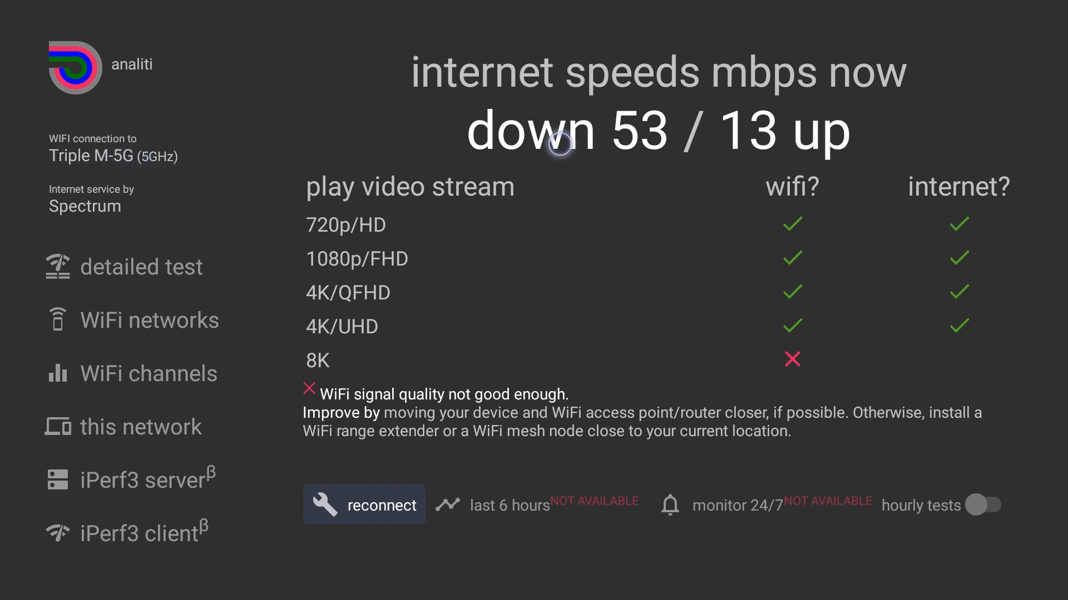
mouse_move(807, 131)
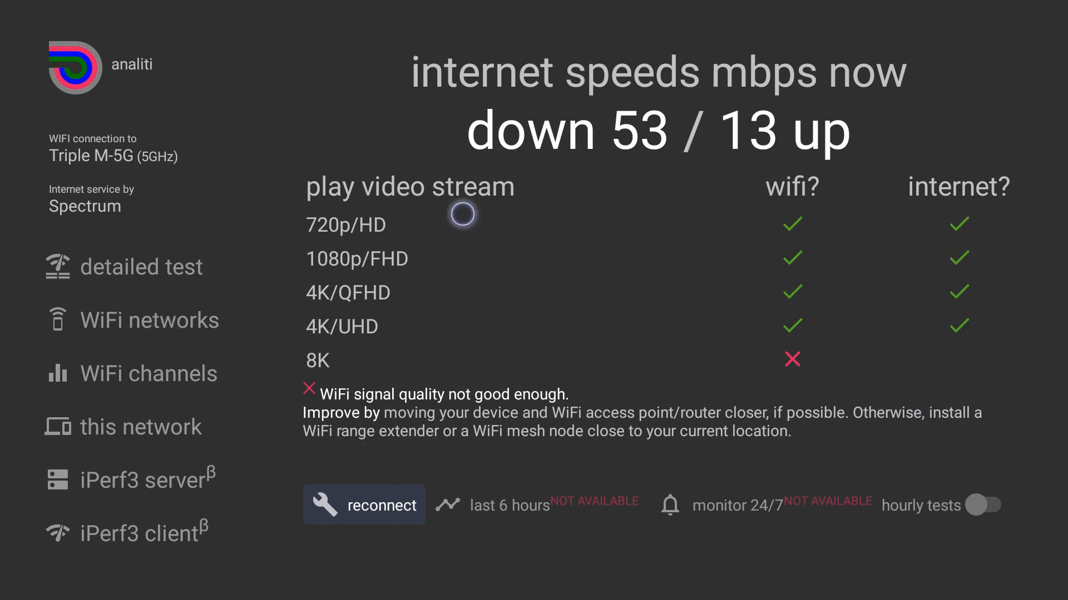
mouse_move(793, 205)
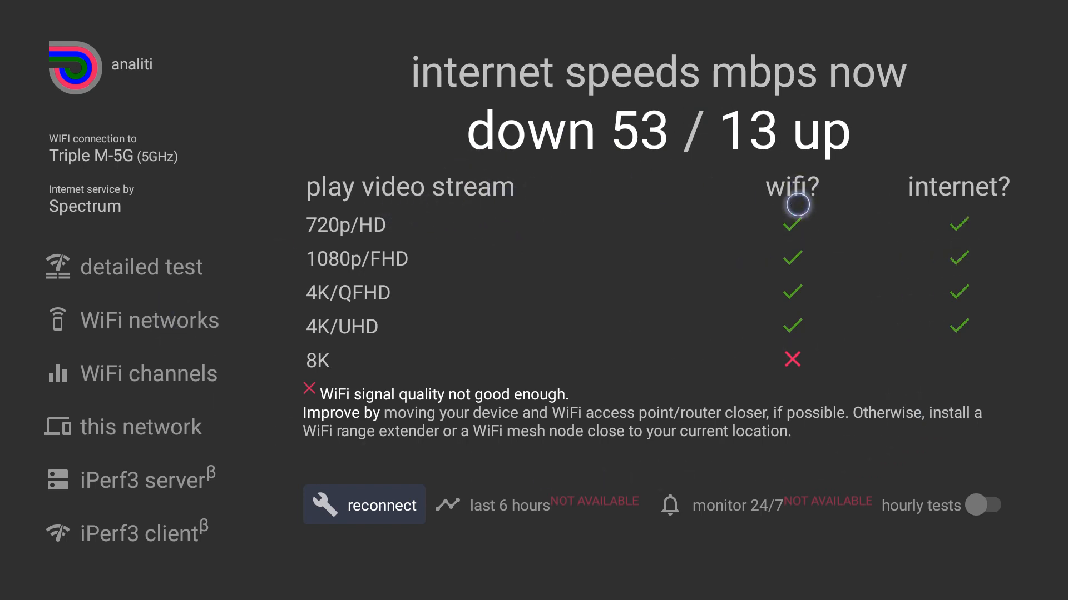
mouse_move(415, 241)
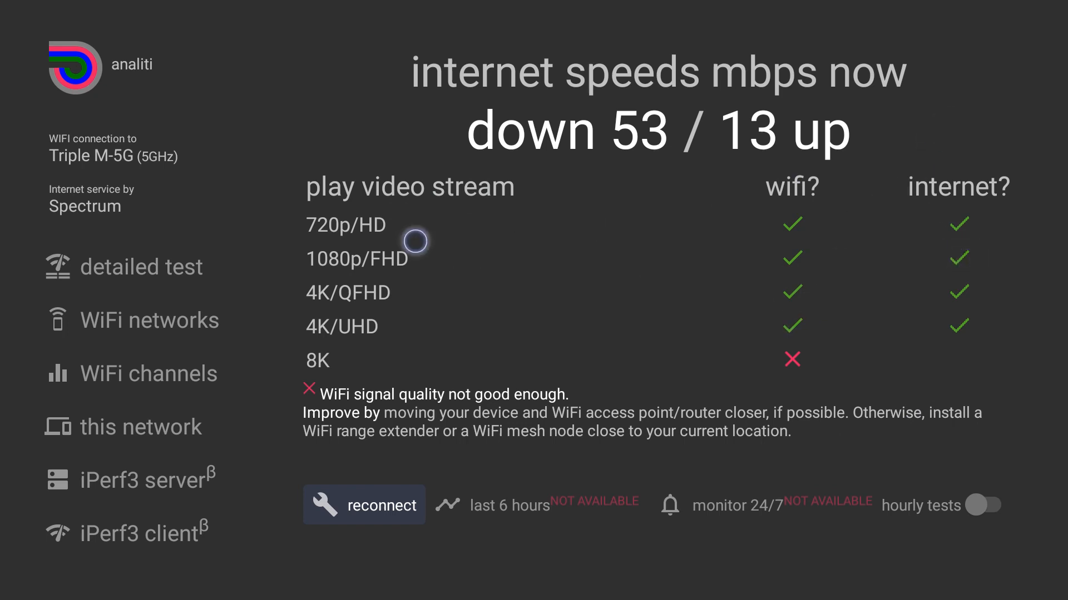
mouse_move(379, 244)
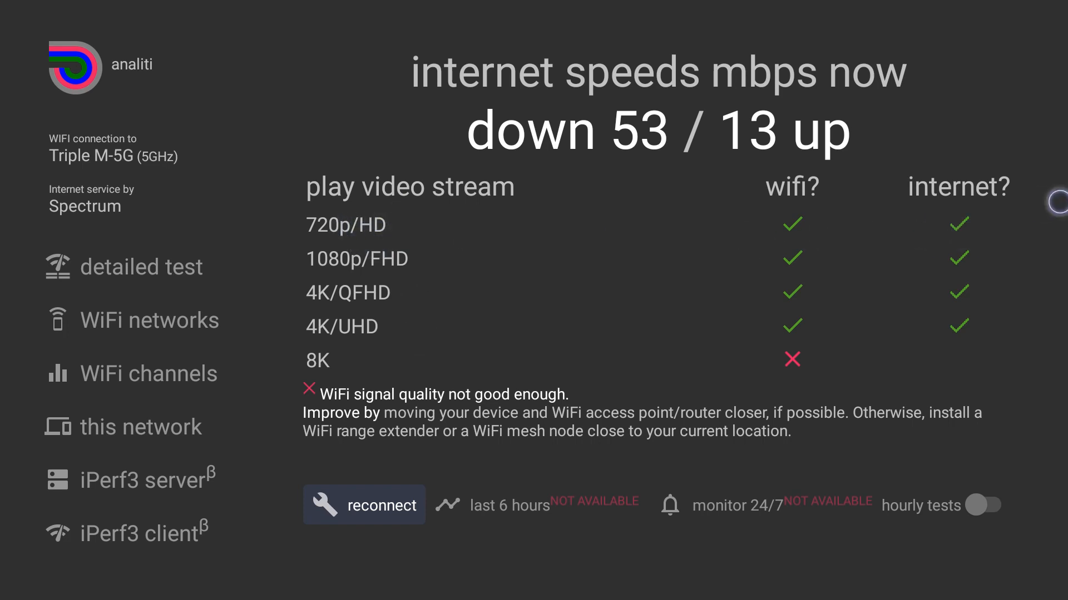
mouse_move(366, 279)
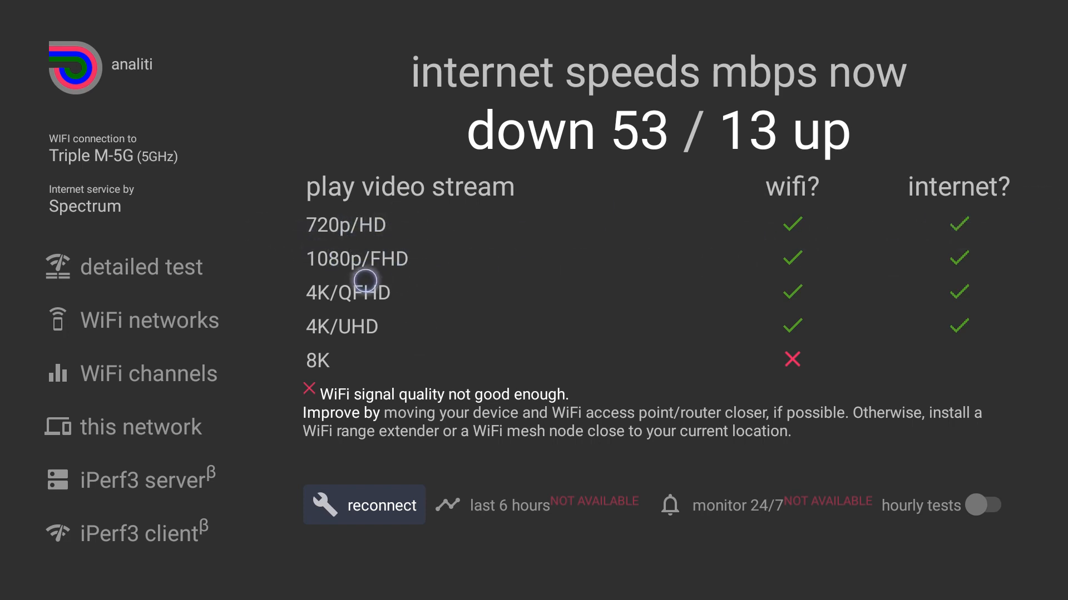
mouse_move(681, 302)
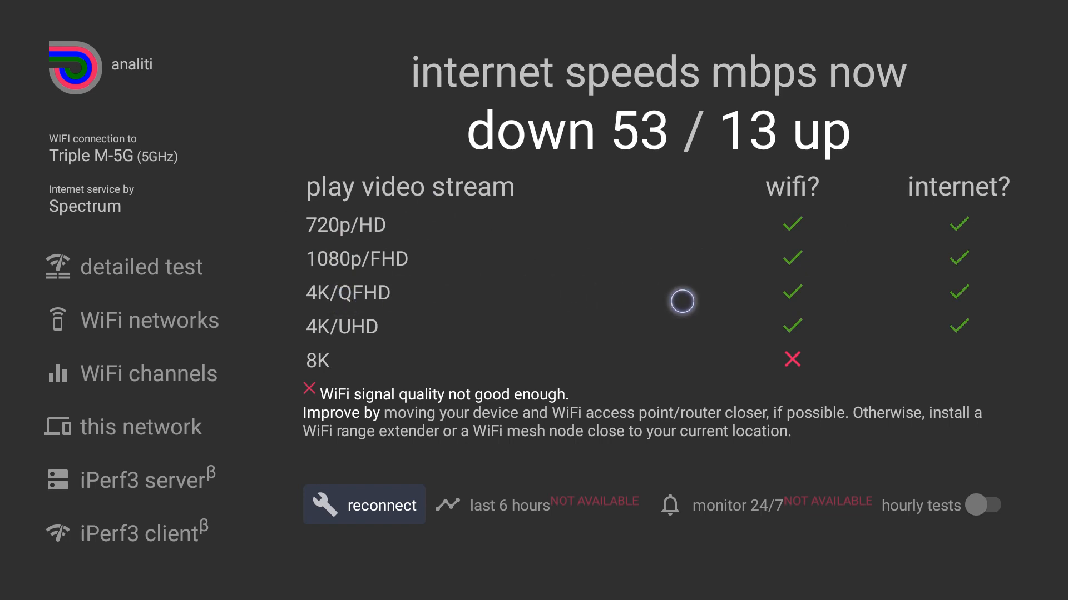
mouse_move(385, 349)
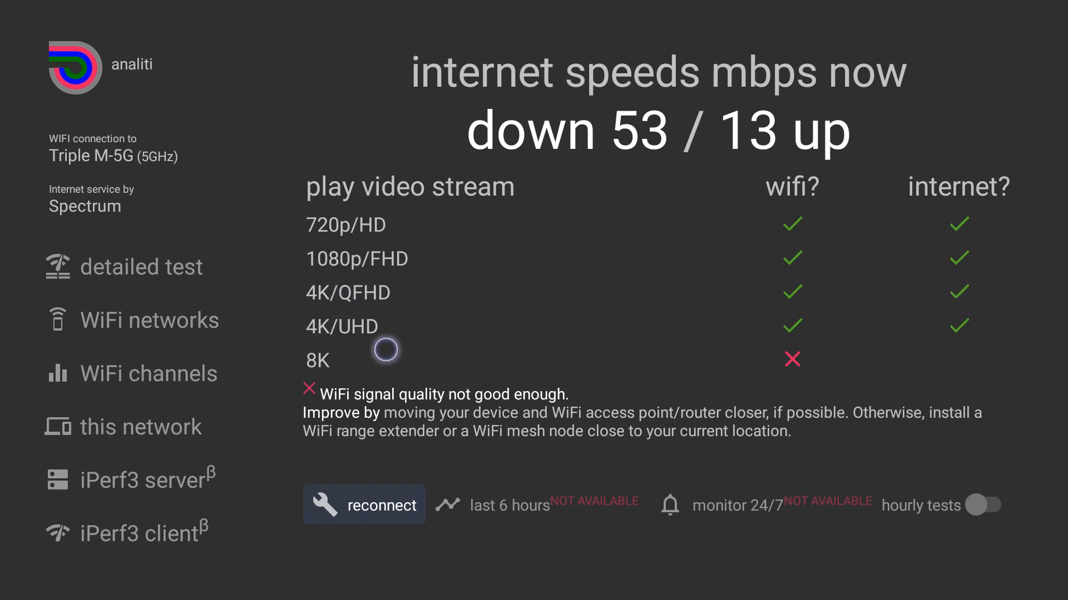
mouse_move(838, 327)
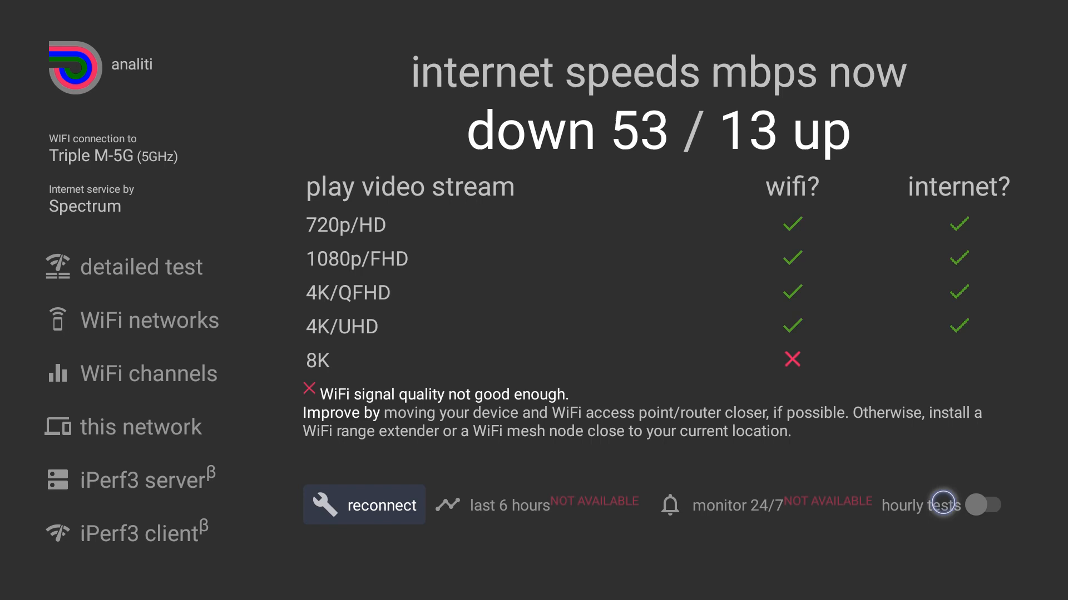
Step: Switch on the hourly tests toggle in analiti
left_click(981, 505)
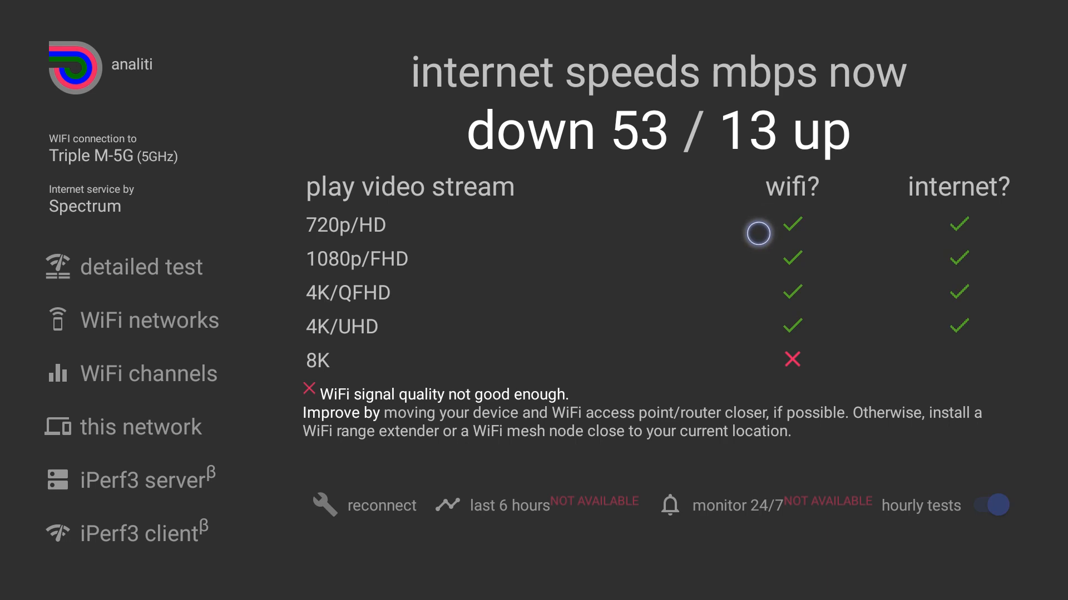
mouse_move(165, 266)
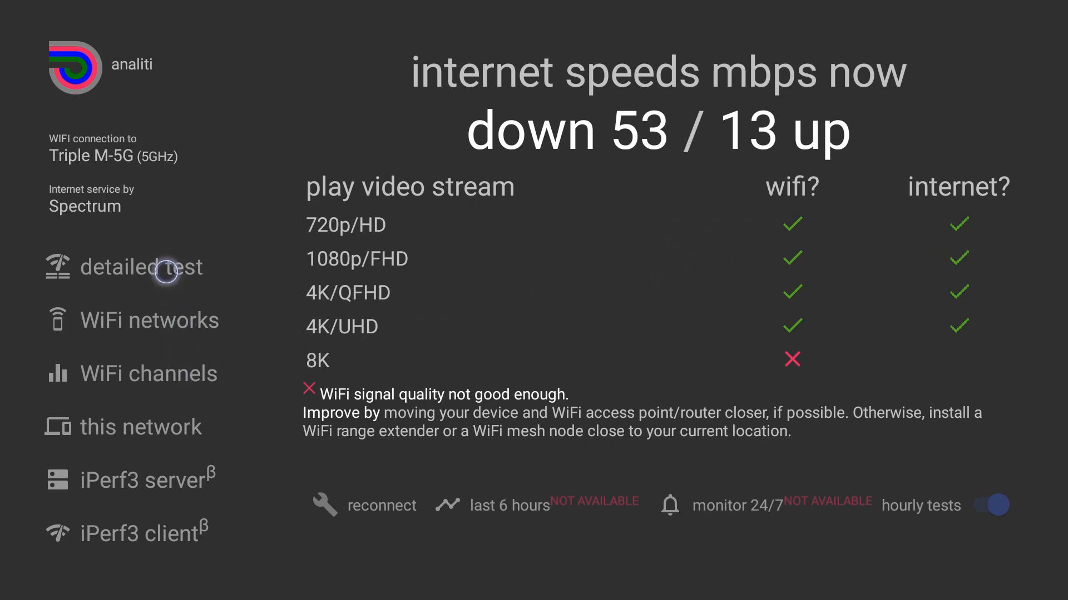
Step: Run the detailed test, review latency, signal strength, link speed and router ping, then go to WiFi networks
left_click(142, 266)
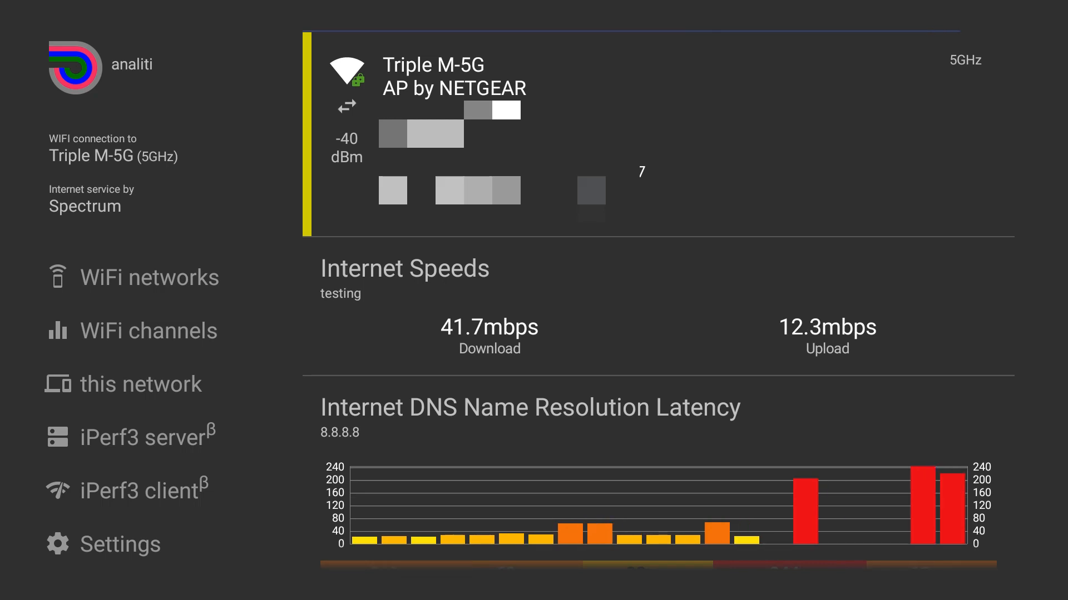
scroll("down", 3)
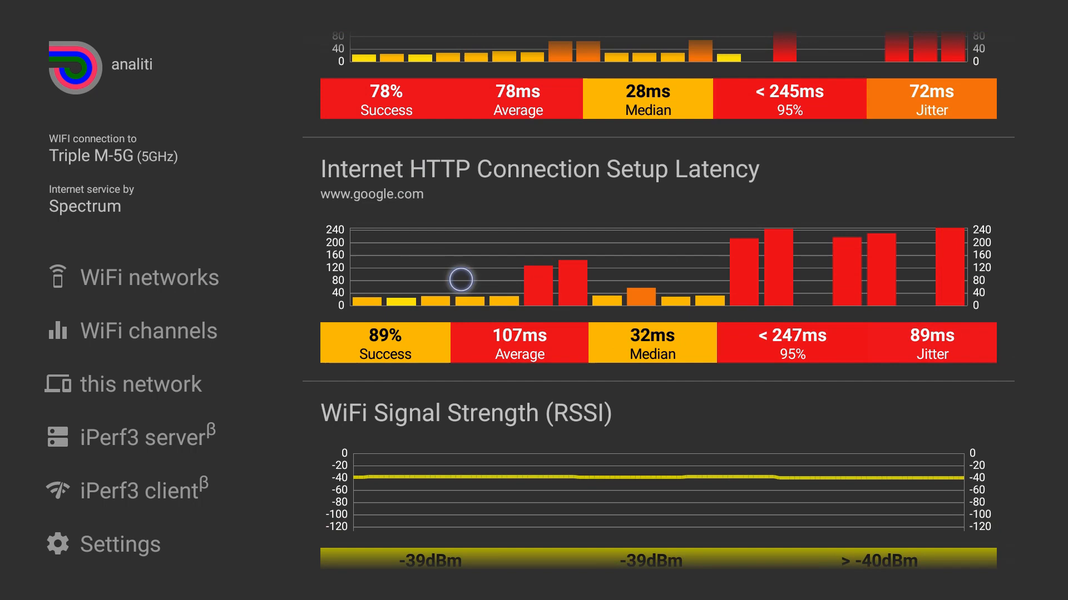
scroll("down", 3)
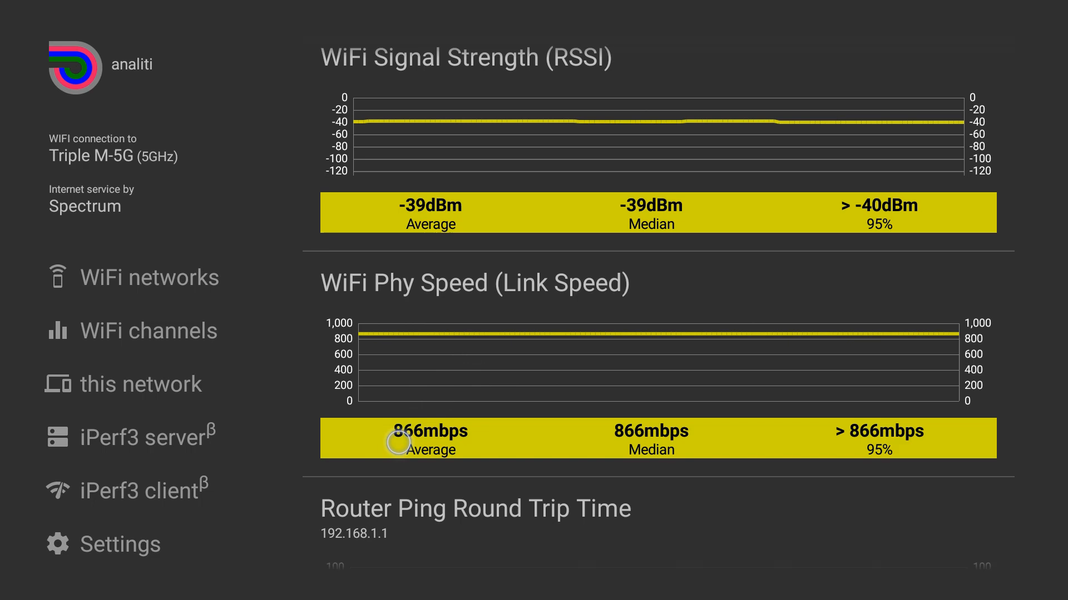
scroll("down", 3)
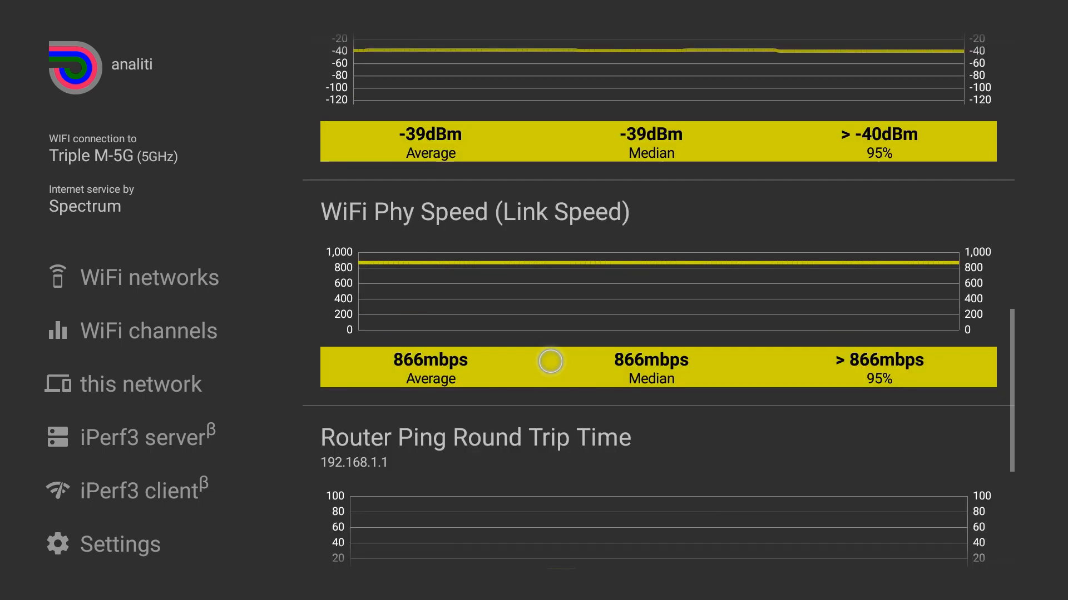
scroll("down", 3)
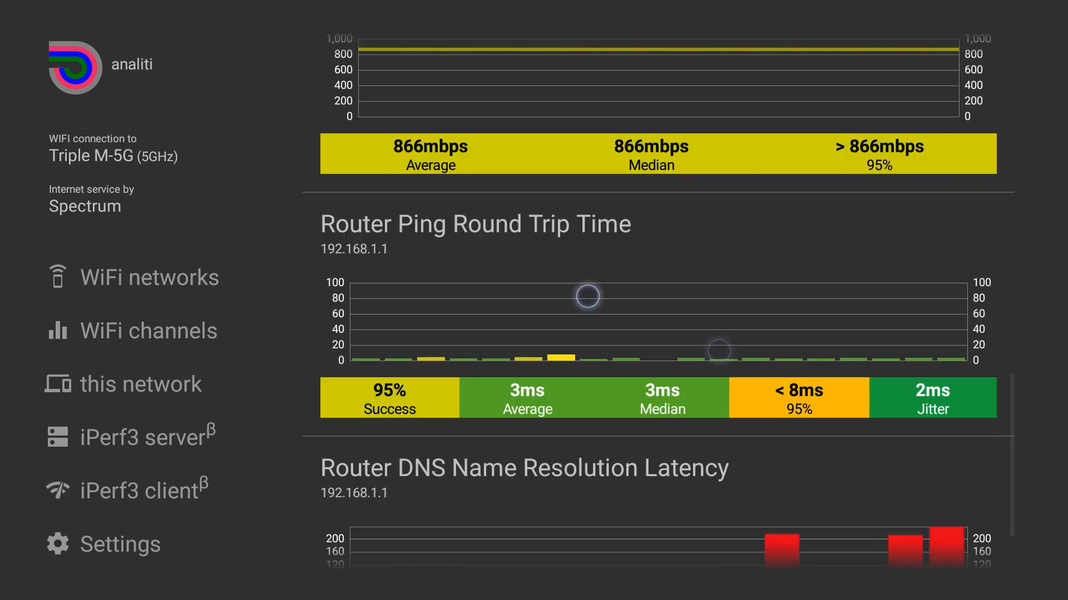
scroll("down", 3)
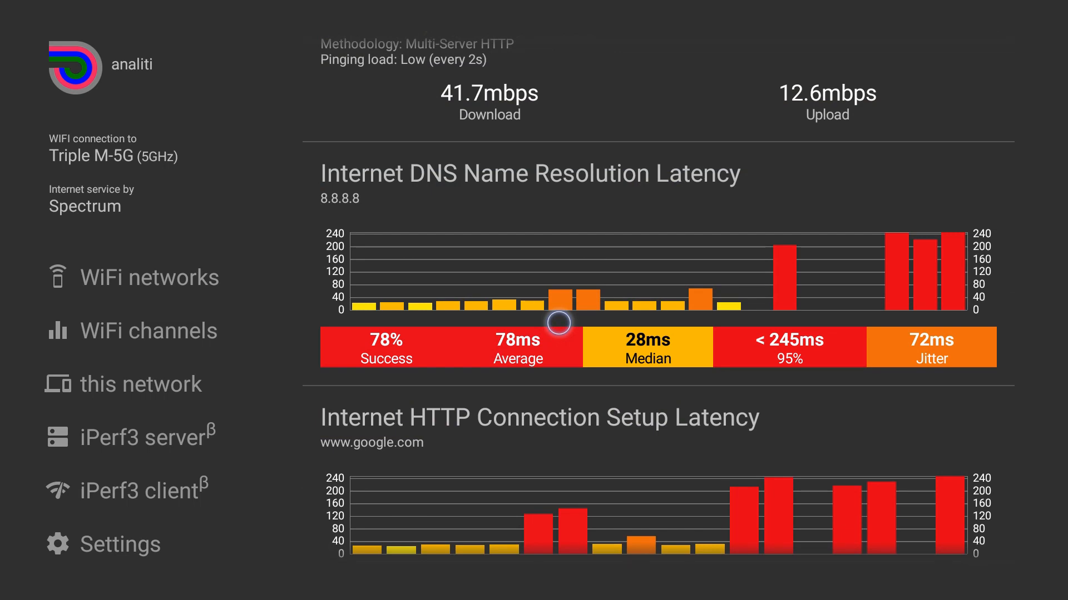
left_click(157, 277)
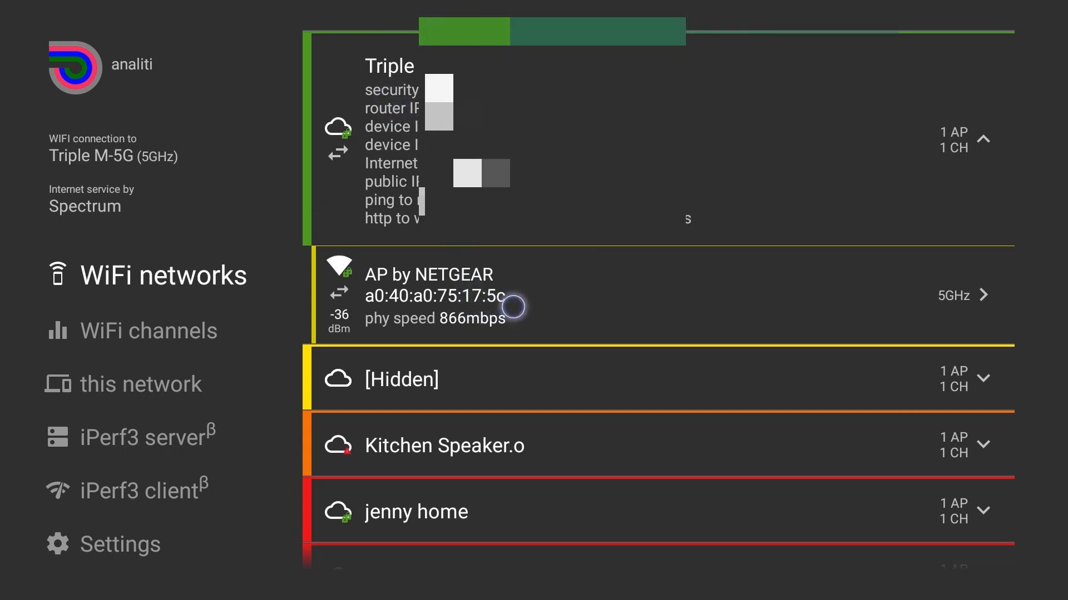
Step: Scroll through the nearby WiFi networks list toward the channels chart
scroll("down", 3)
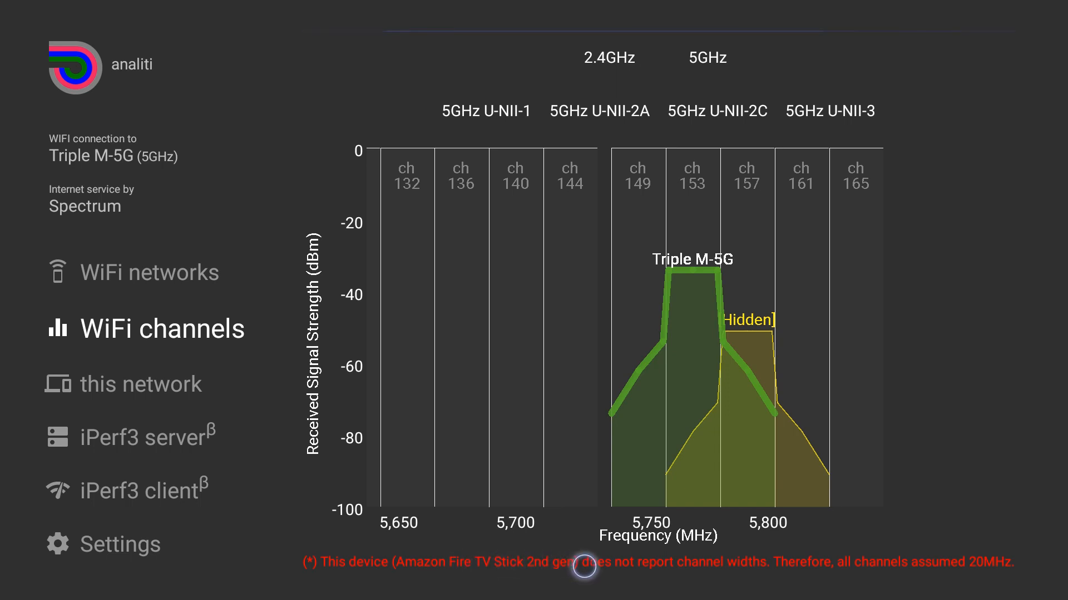
mouse_move(796, 572)
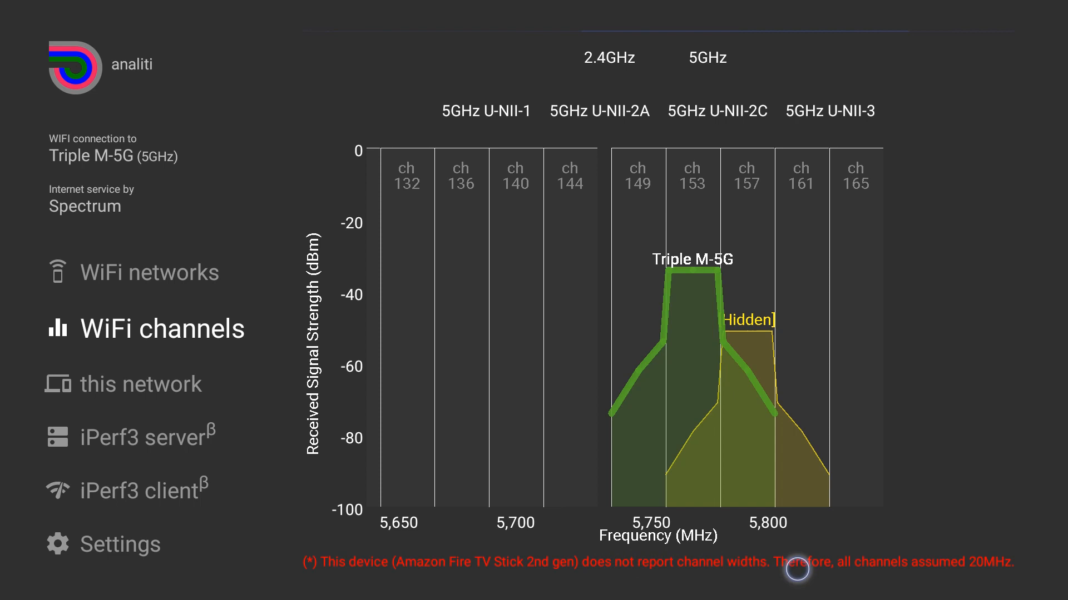
mouse_move(771, 310)
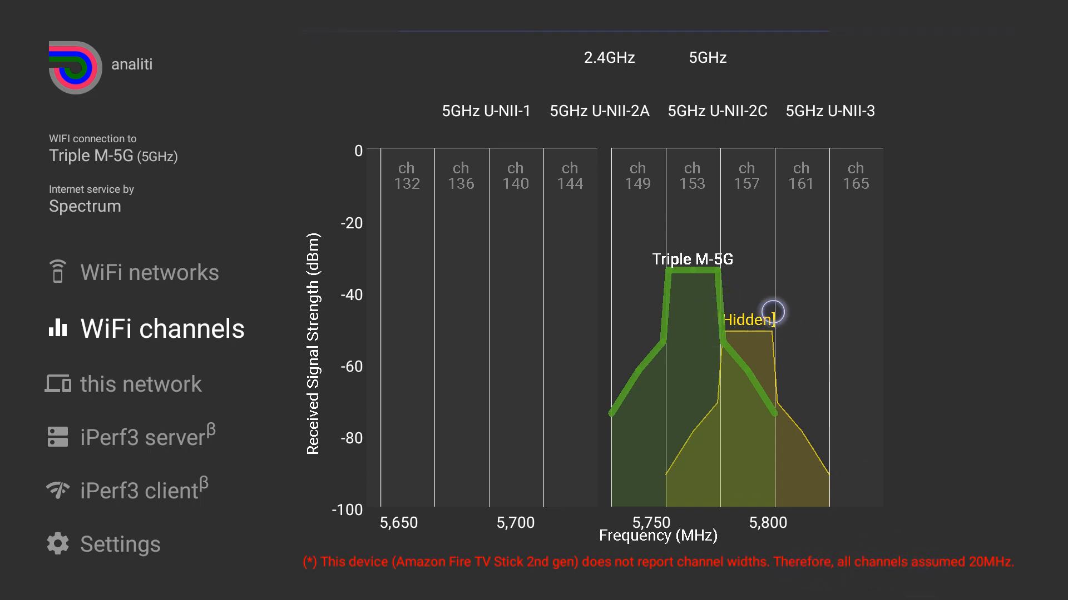
Step: Show the devices found on this network with last-sensed times and ping results
left_click(143, 381)
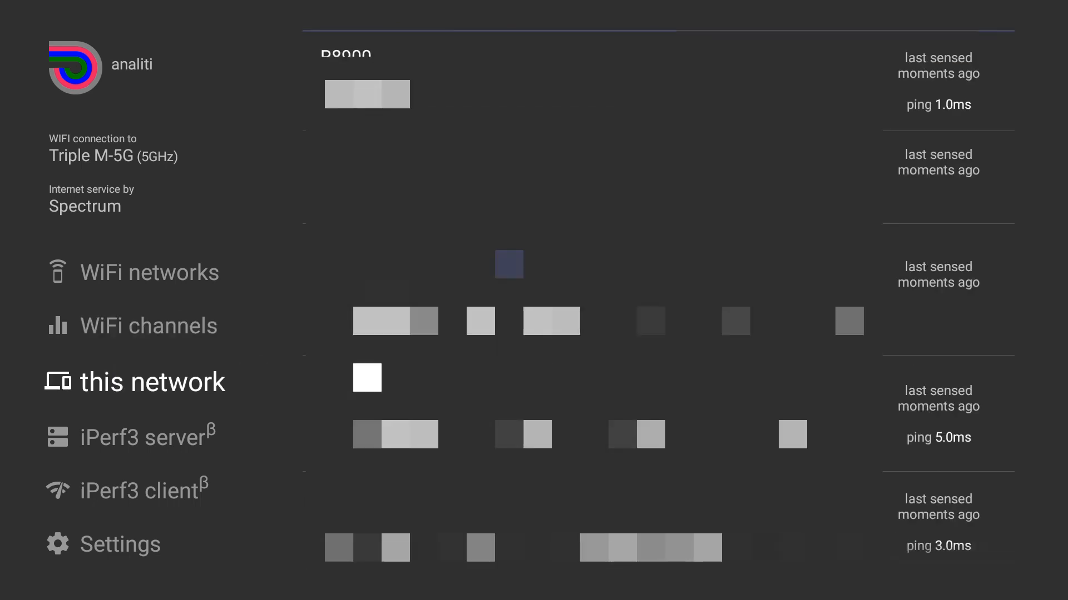
Step: Look over the iPerf3 server (waiting for client) and iPerf3 client screens, then go to Settings
scroll("up", 3)
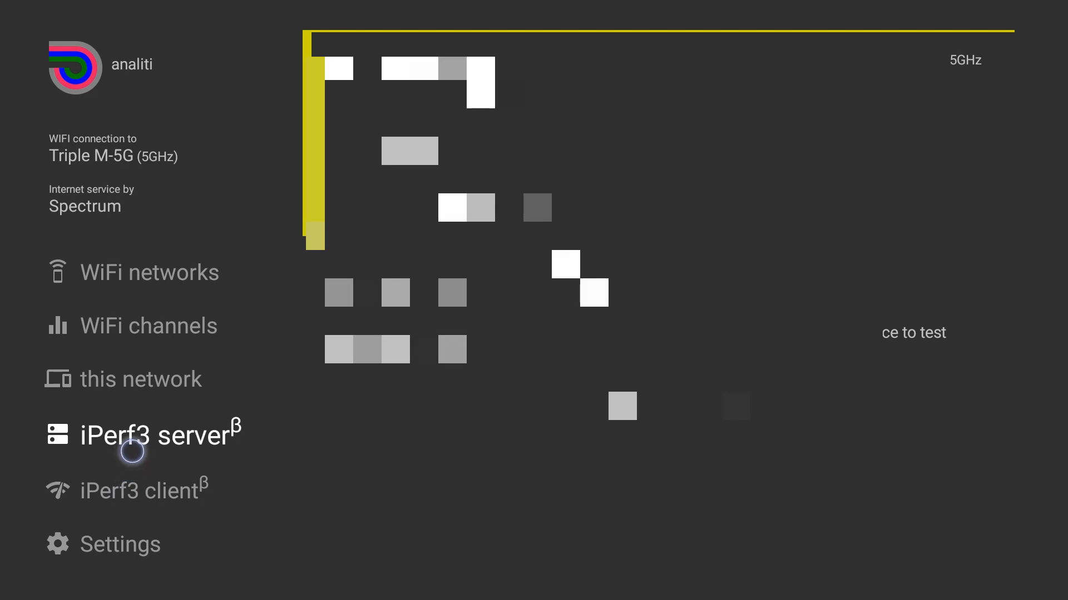
mouse_move(162, 484)
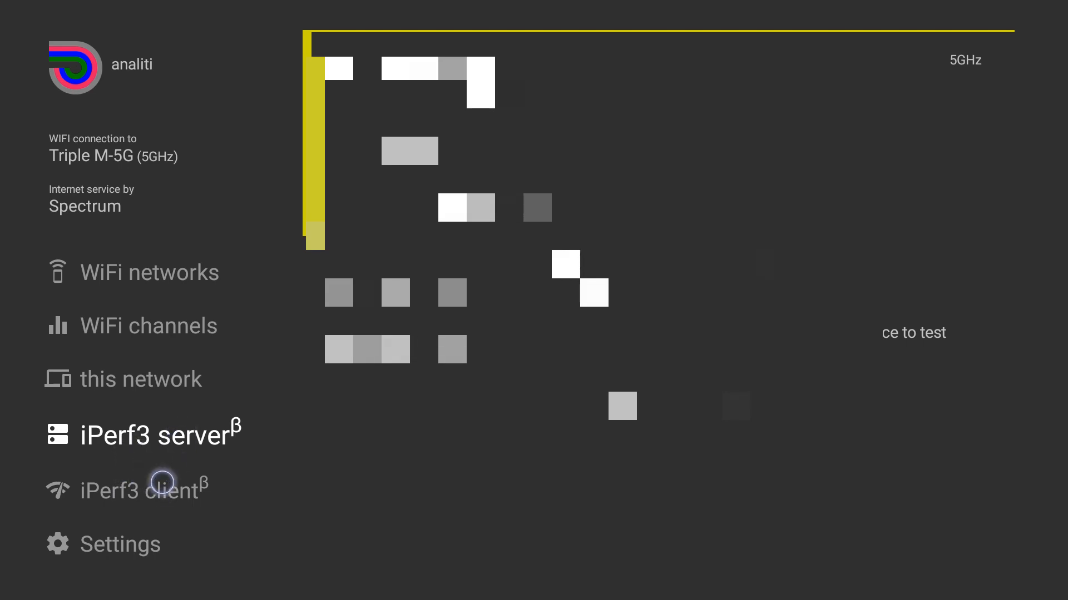
left_click(140, 434)
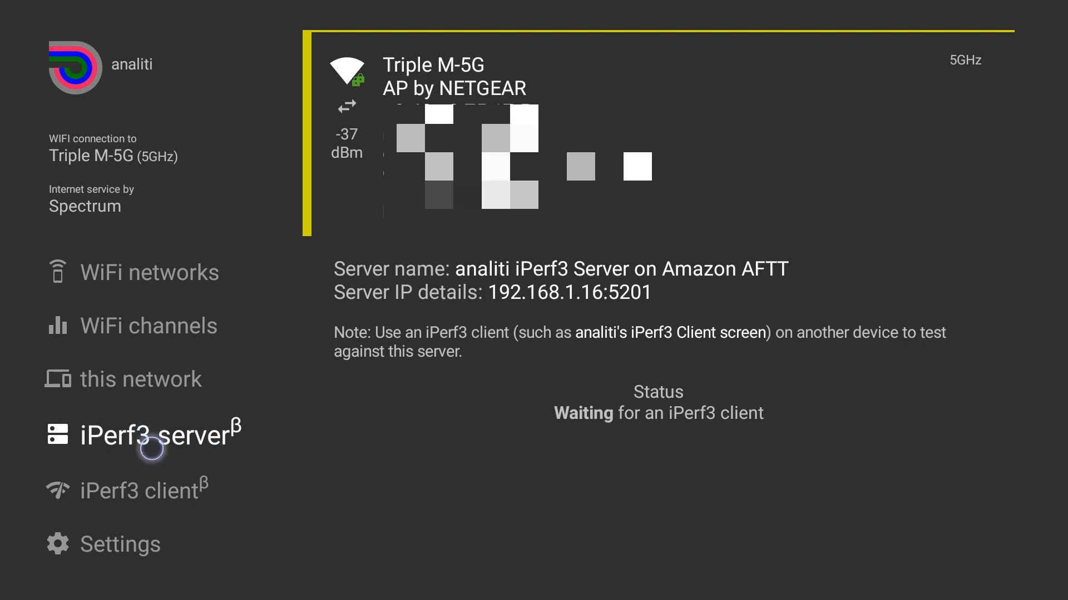
left_click(145, 485)
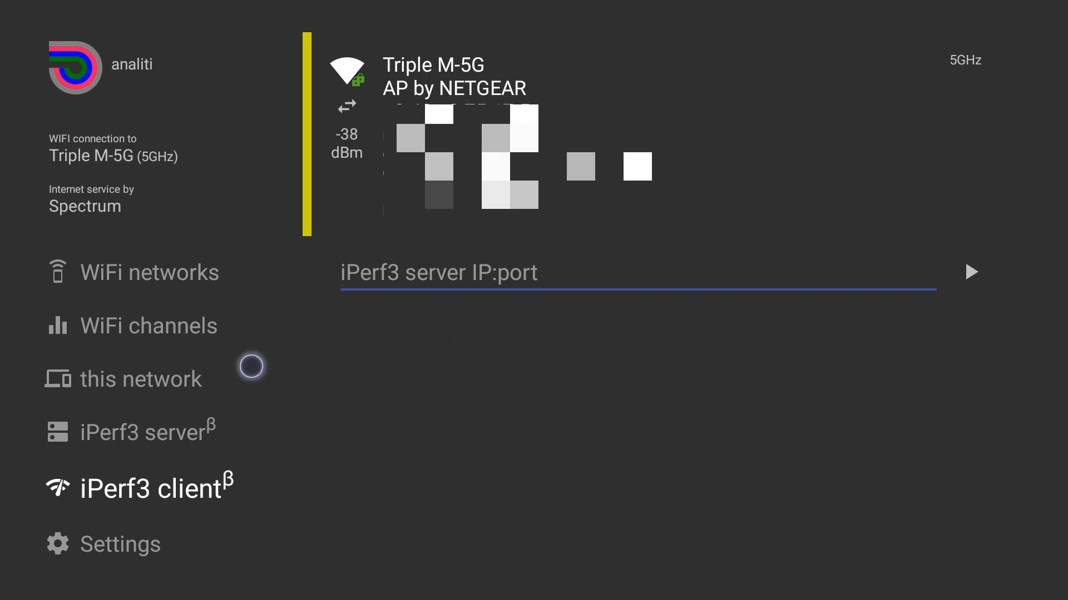
left_click(129, 544)
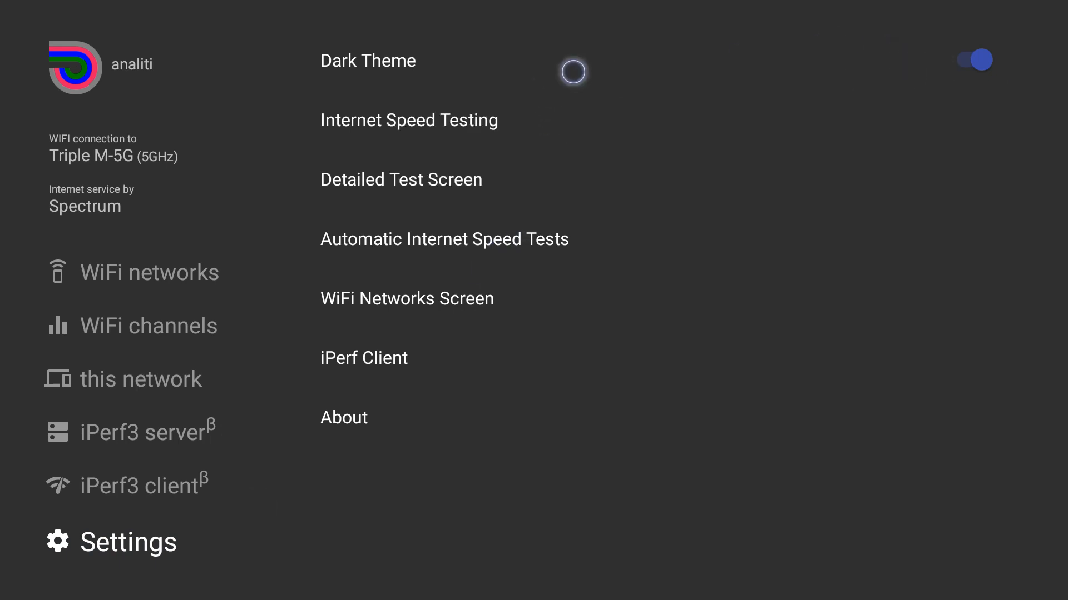
Step: Review Internet Speed Testing settings: Multi-Server HTTP method, low pinging load, google.com ping targets
left_click(408, 120)
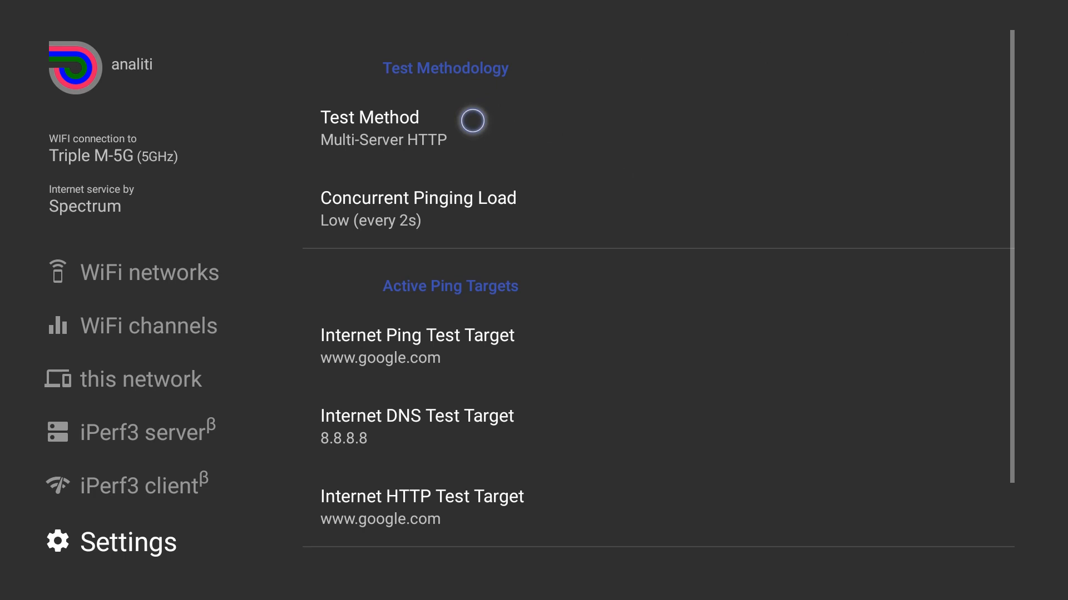
mouse_move(577, 238)
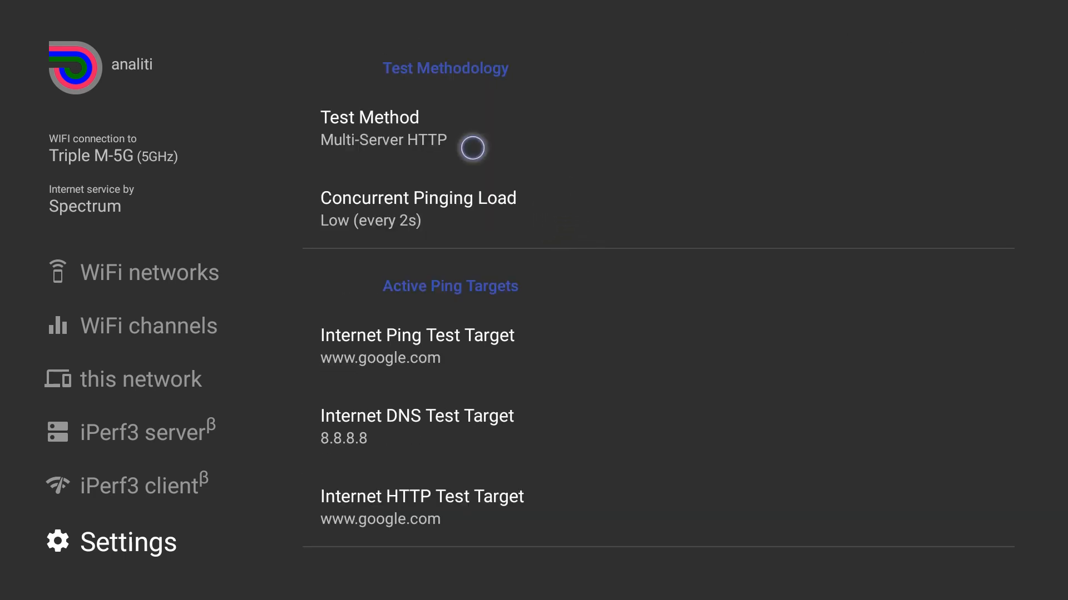
mouse_move(497, 252)
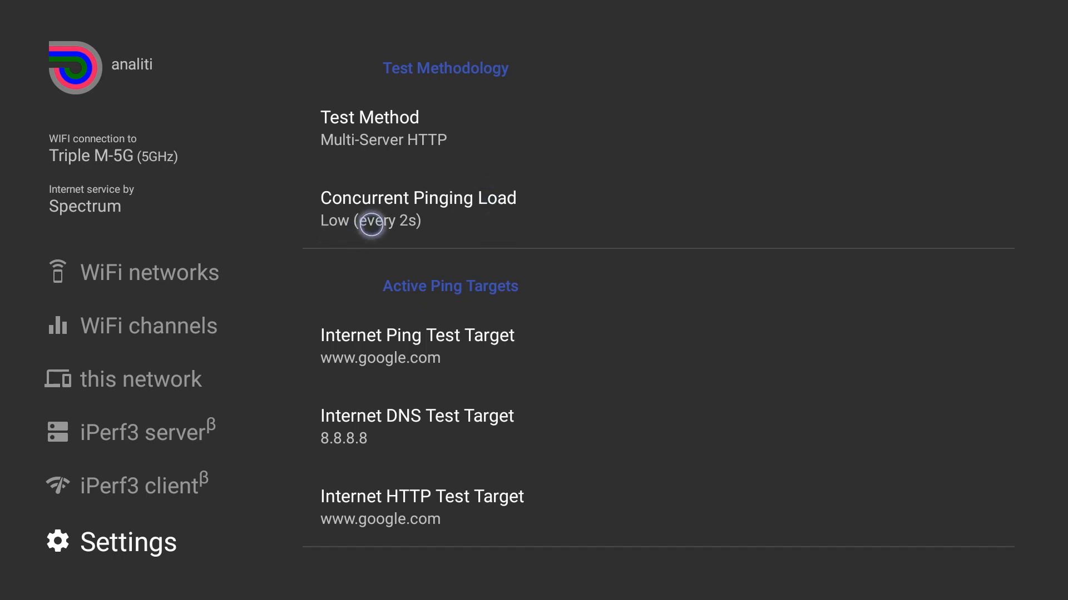
scroll("down", 3)
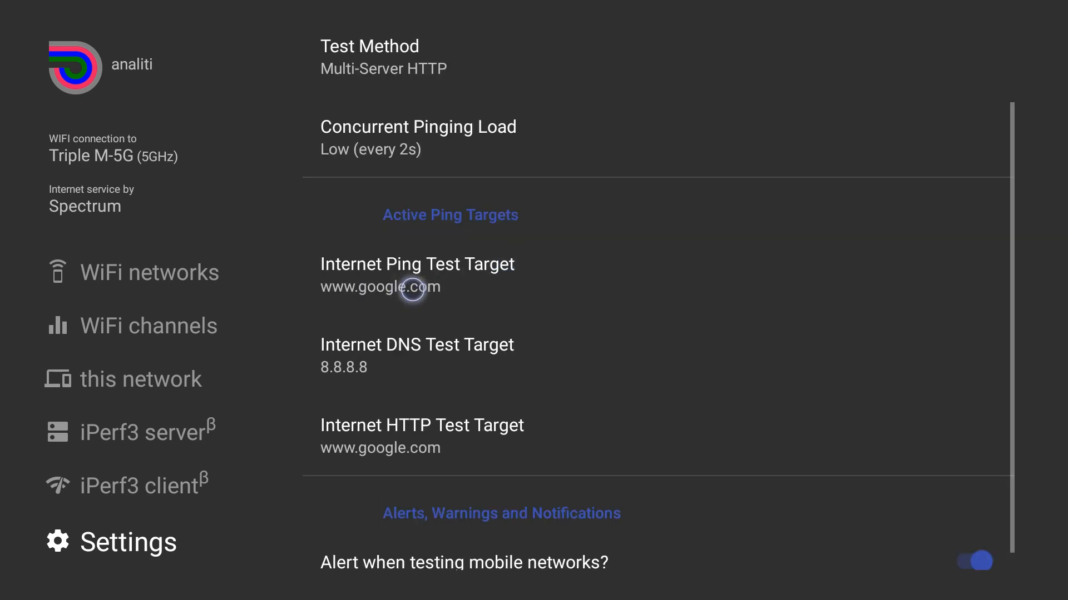
mouse_move(378, 338)
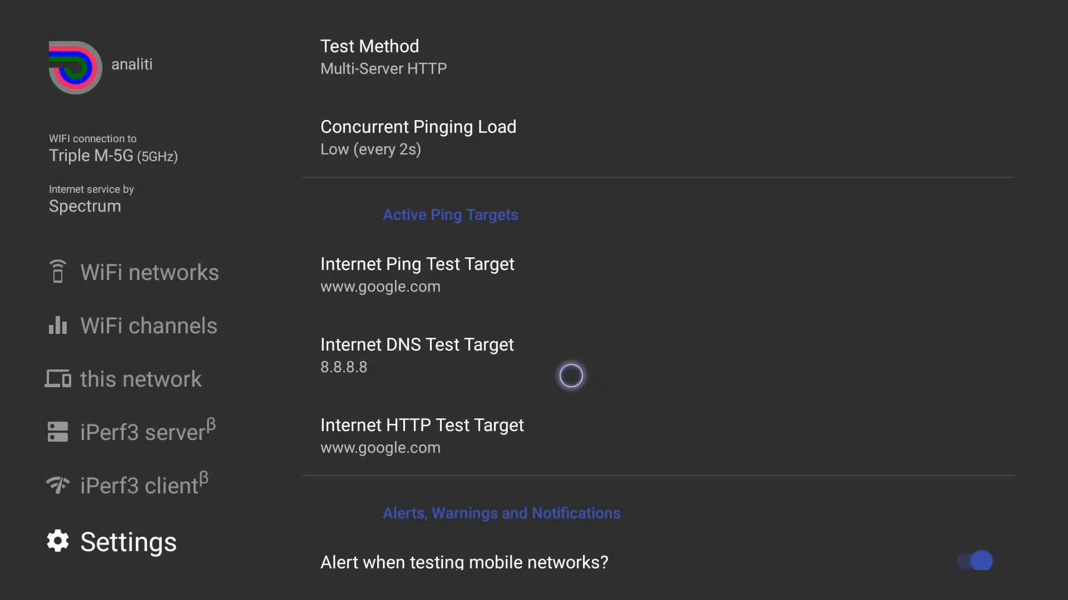
mouse_move(395, 368)
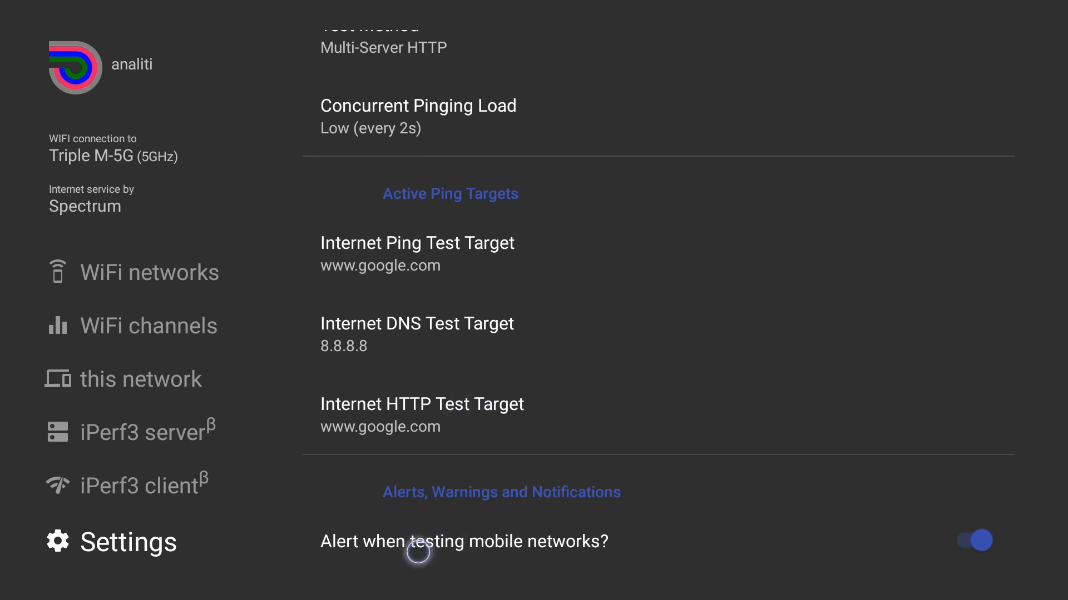
mouse_move(346, 553)
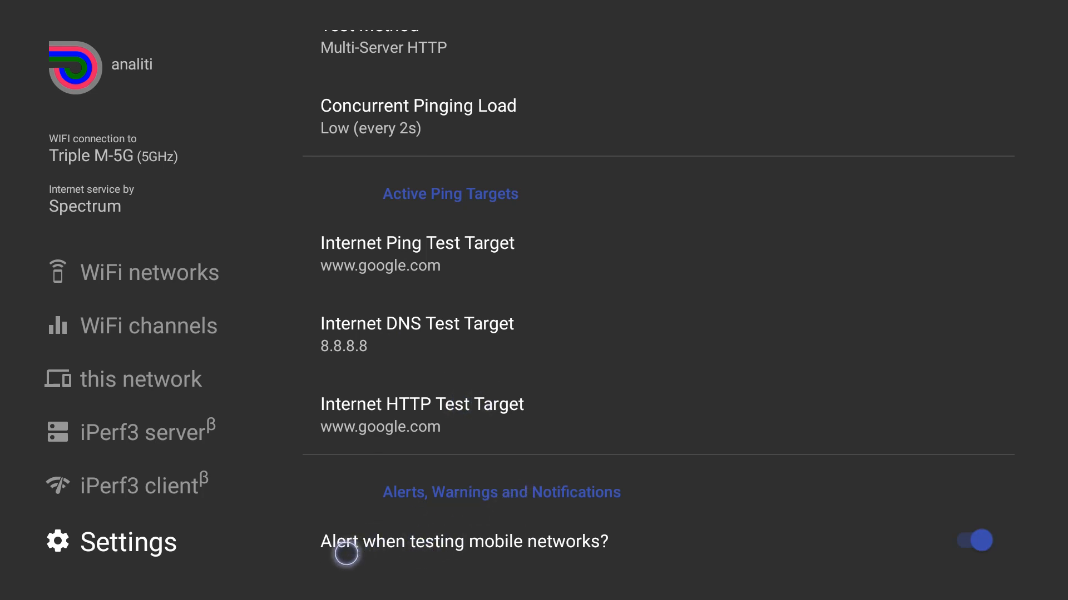
mouse_move(569, 546)
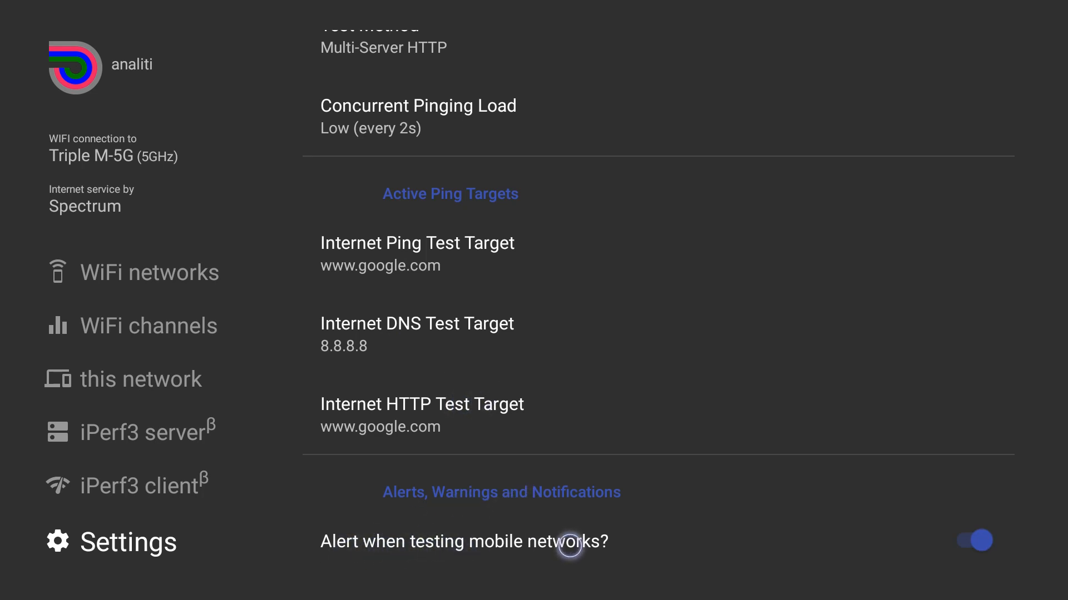
mouse_move(132, 464)
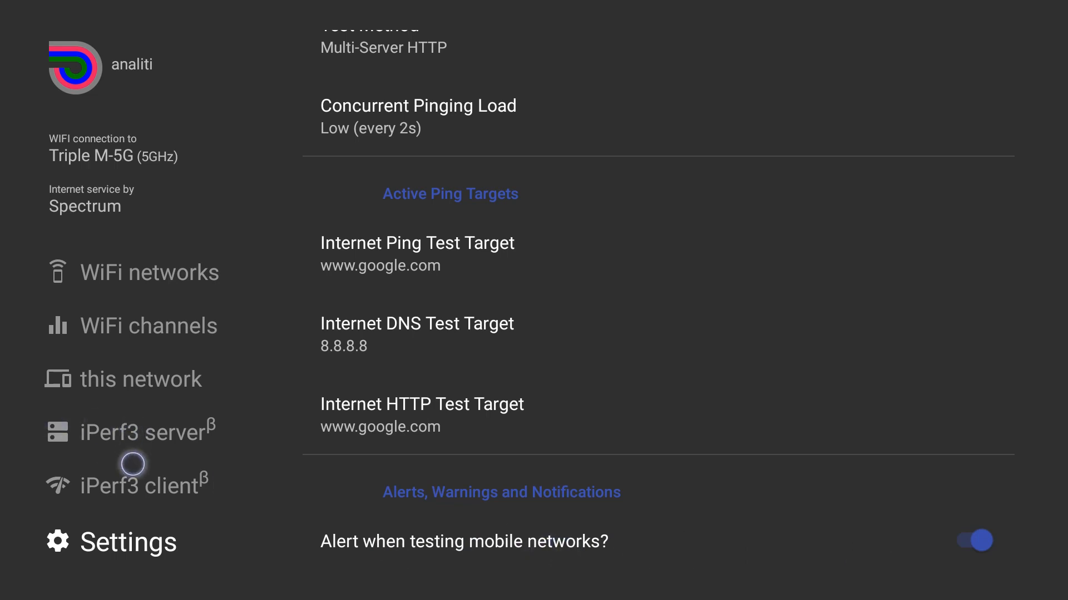
mouse_move(132, 543)
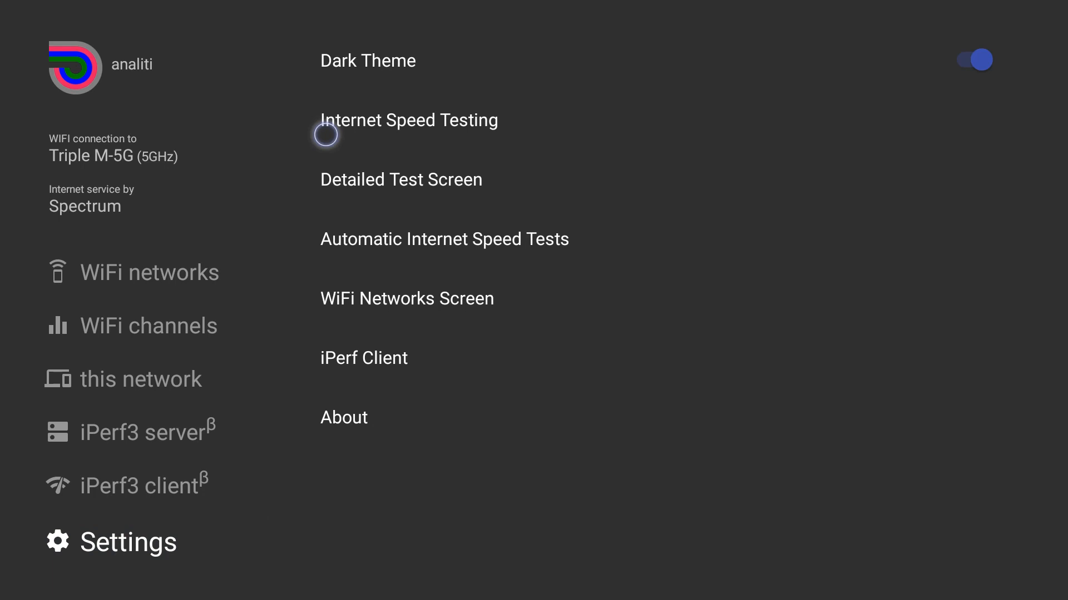
mouse_move(411, 183)
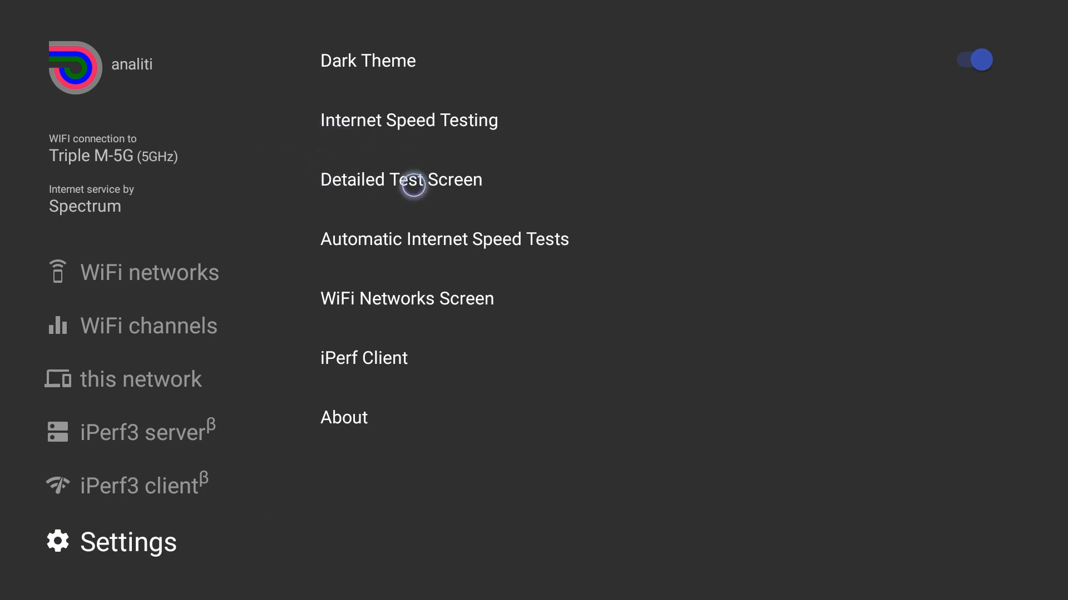
mouse_move(414, 247)
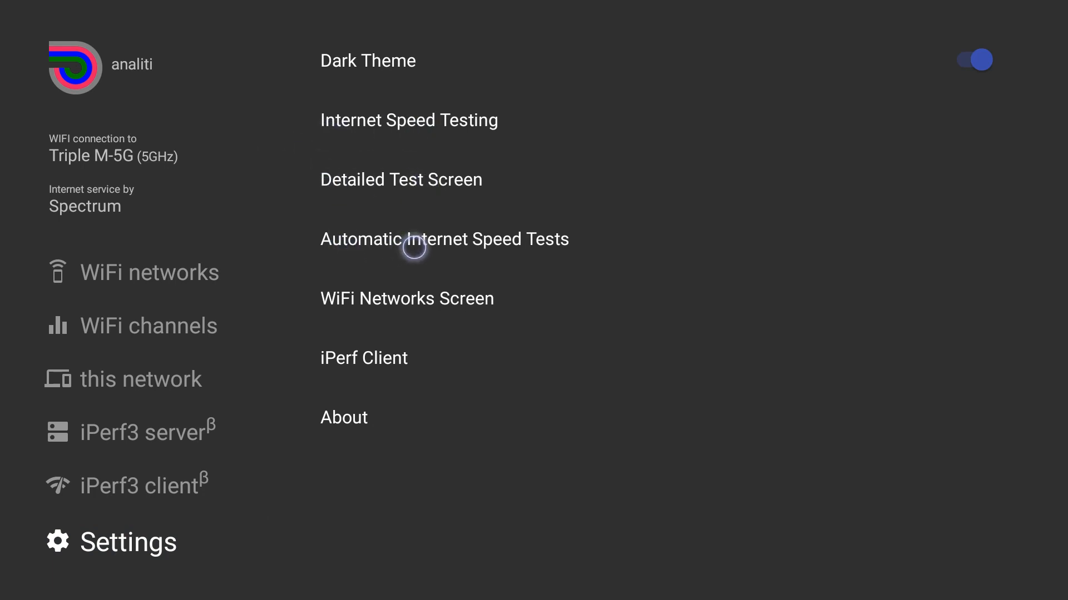
mouse_move(411, 306)
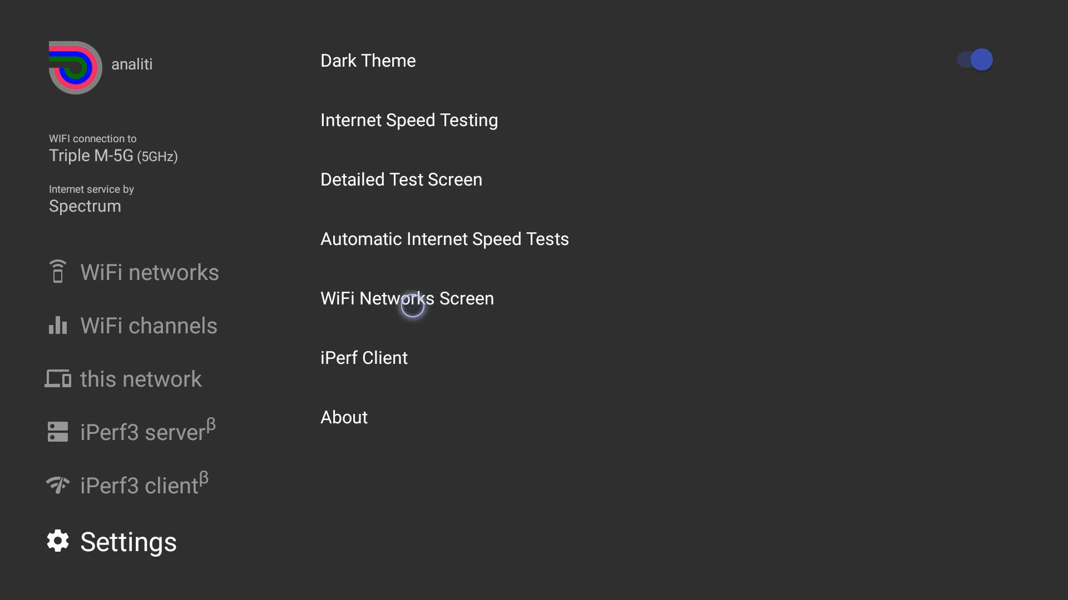
mouse_move(351, 375)
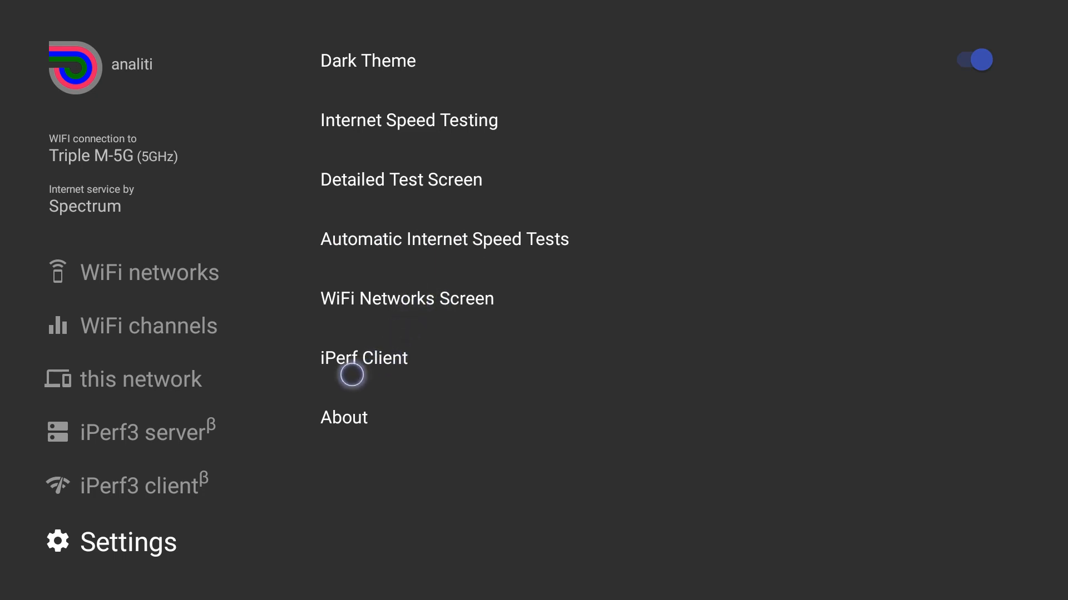
mouse_move(373, 405)
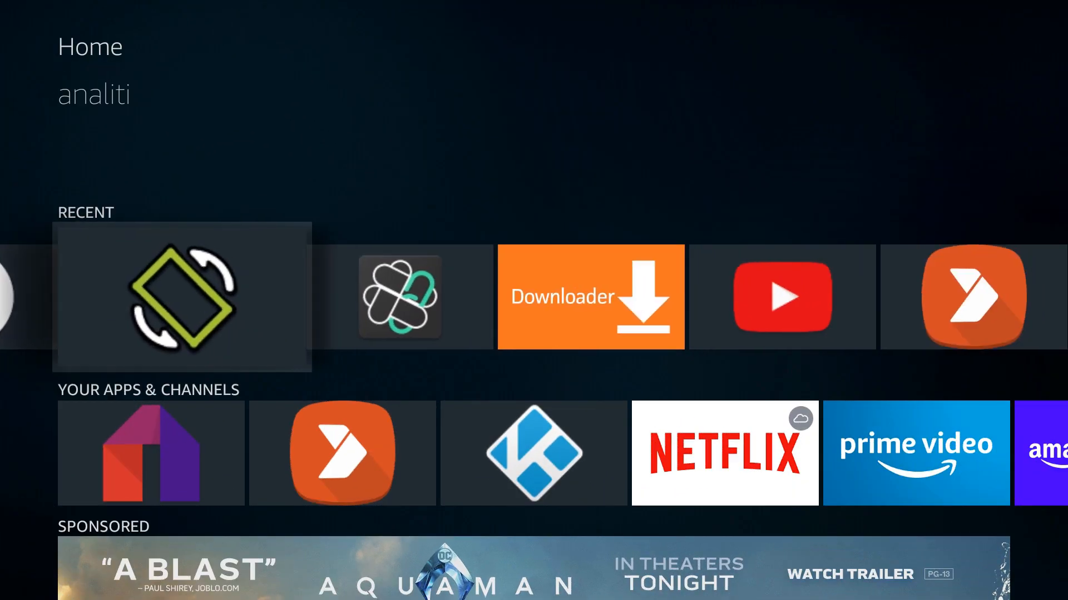
Step: Launch FileLinked, dismiss the No web browser warning, leaving code 16248134 entered
left_click(400, 298)
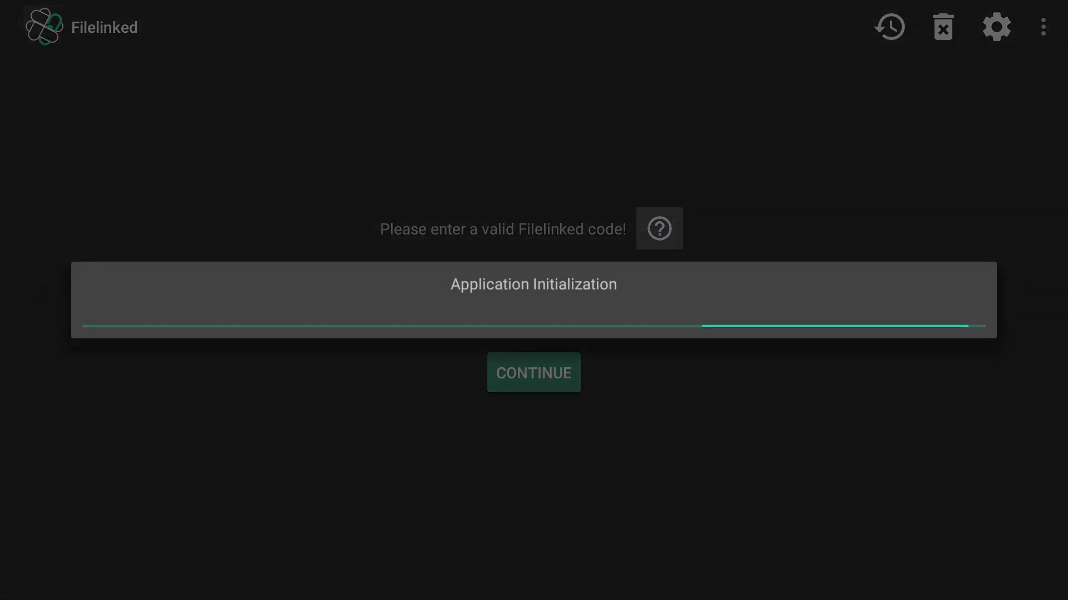
left_click(533, 373)
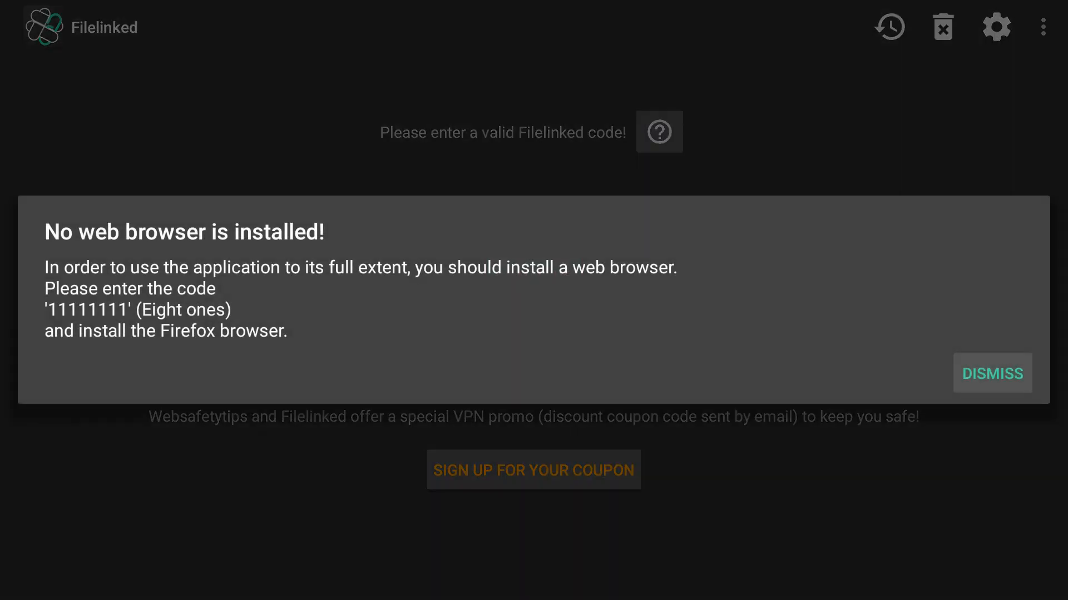
left_click(990, 374)
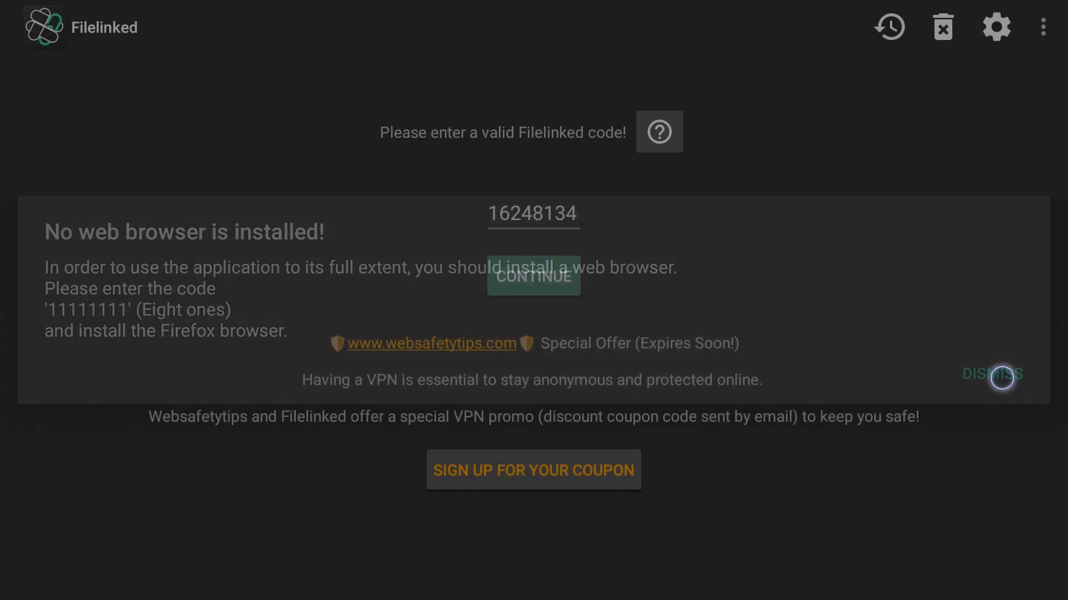
left_click(992, 374)
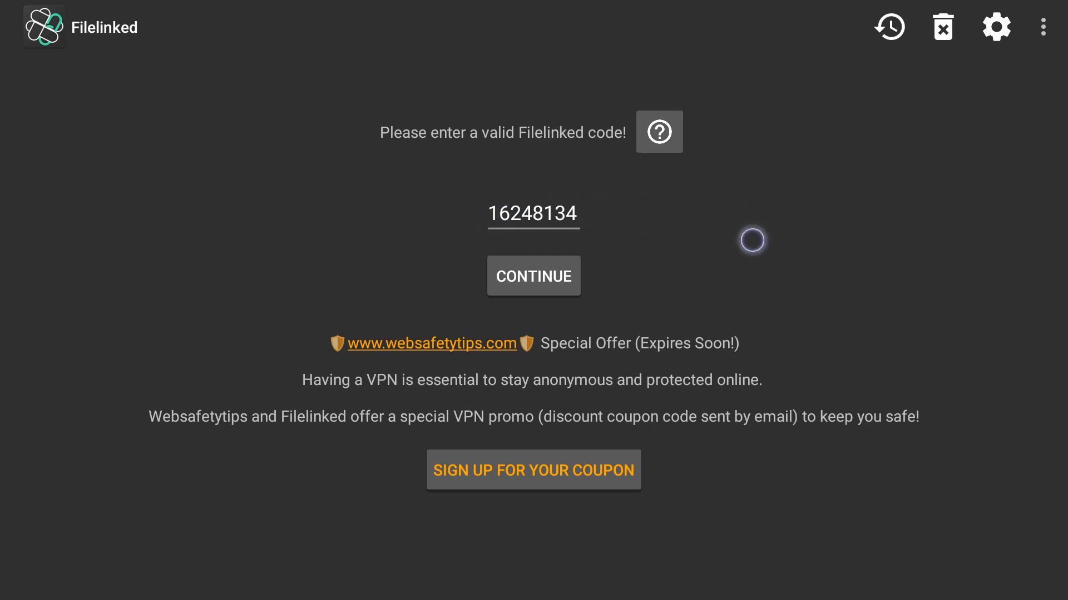
Step: Submit code 16248134 to enter Triple M's Streaming Apps store and dismiss its welcome notice
left_click(533, 277)
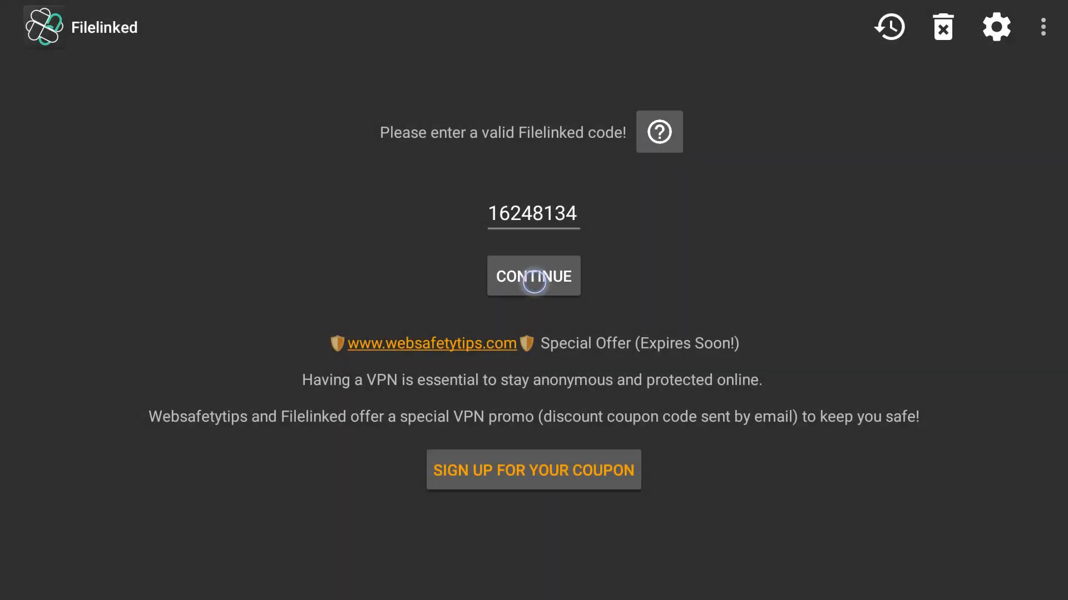
left_click(533, 277)
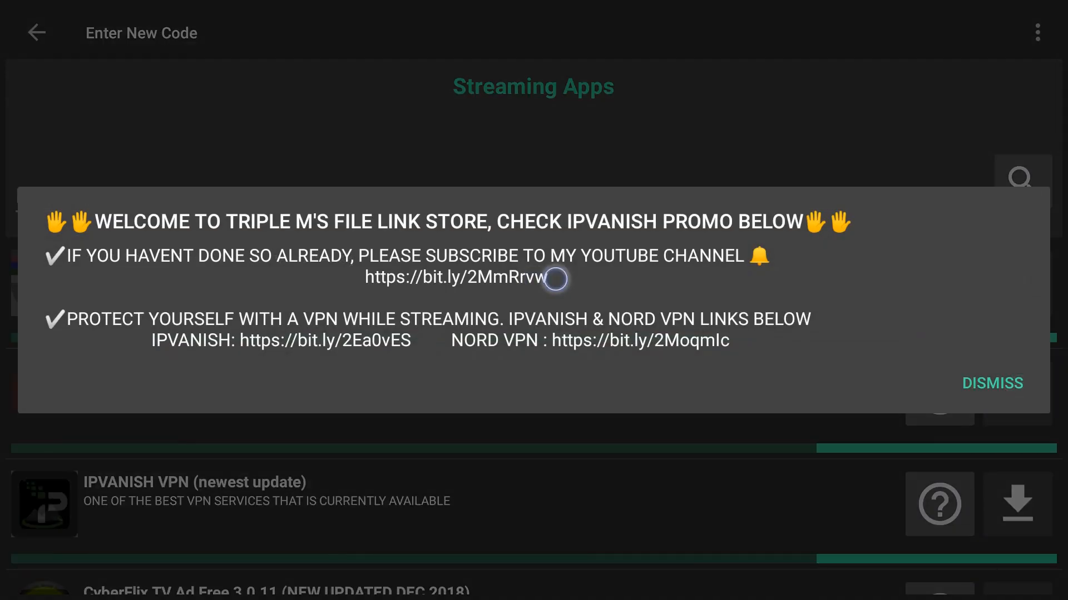
mouse_move(888, 253)
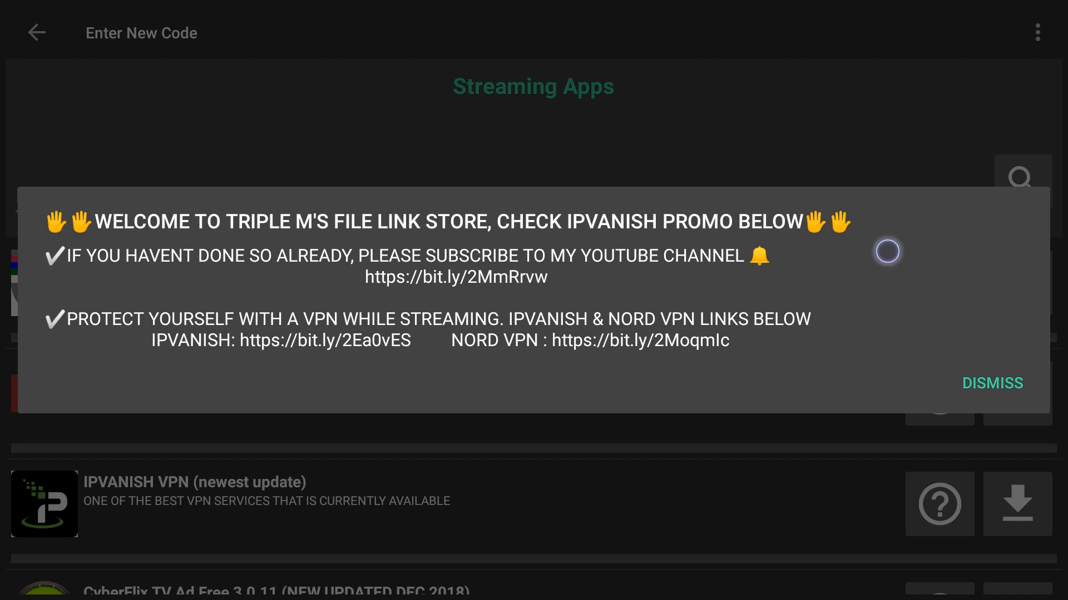
mouse_move(636, 307)
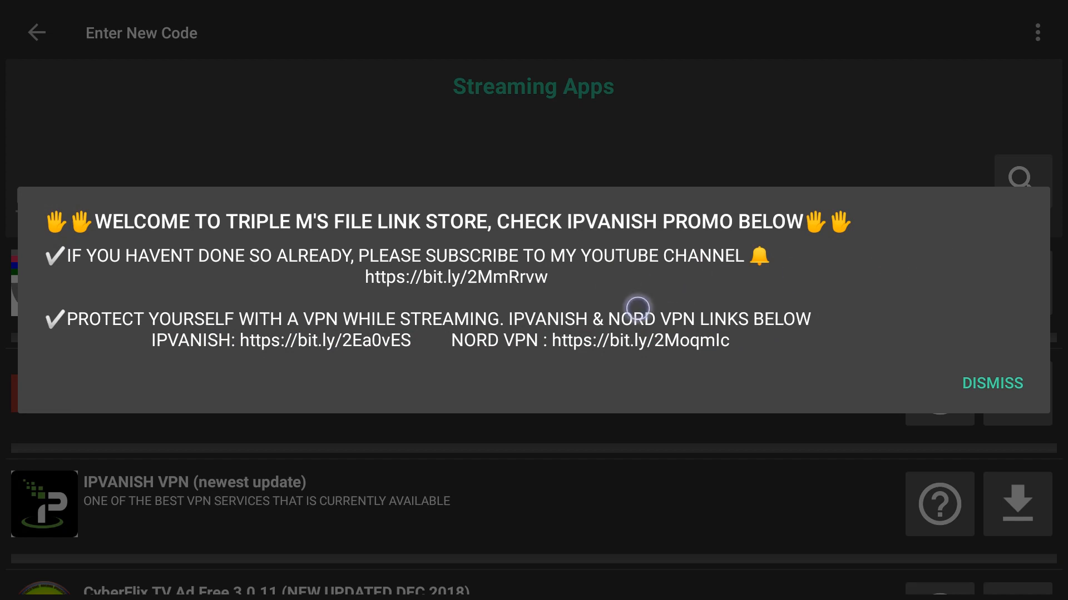
mouse_move(993, 384)
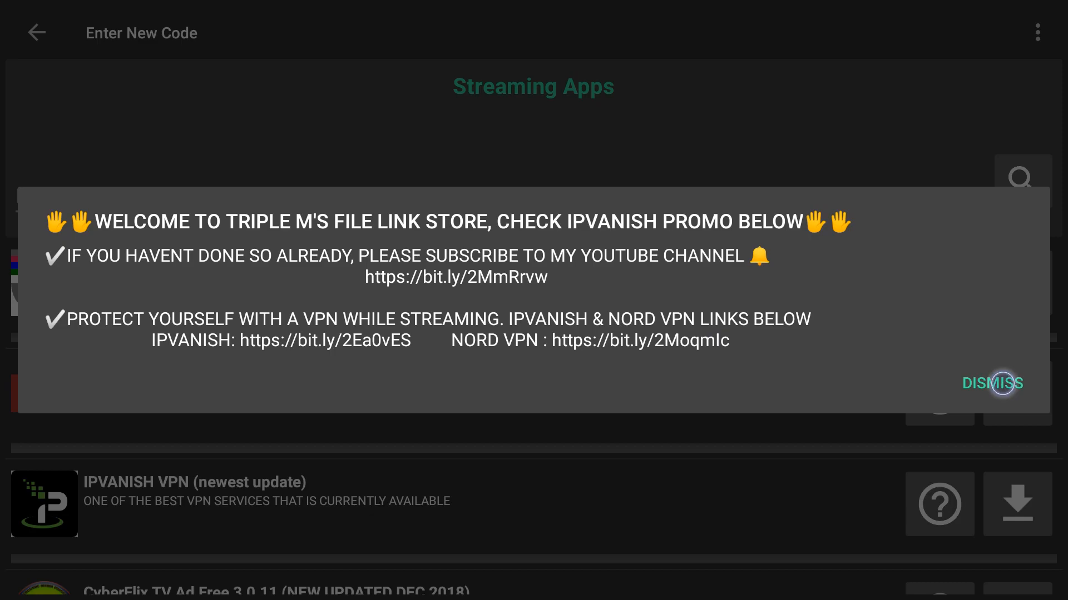
left_click(992, 383)
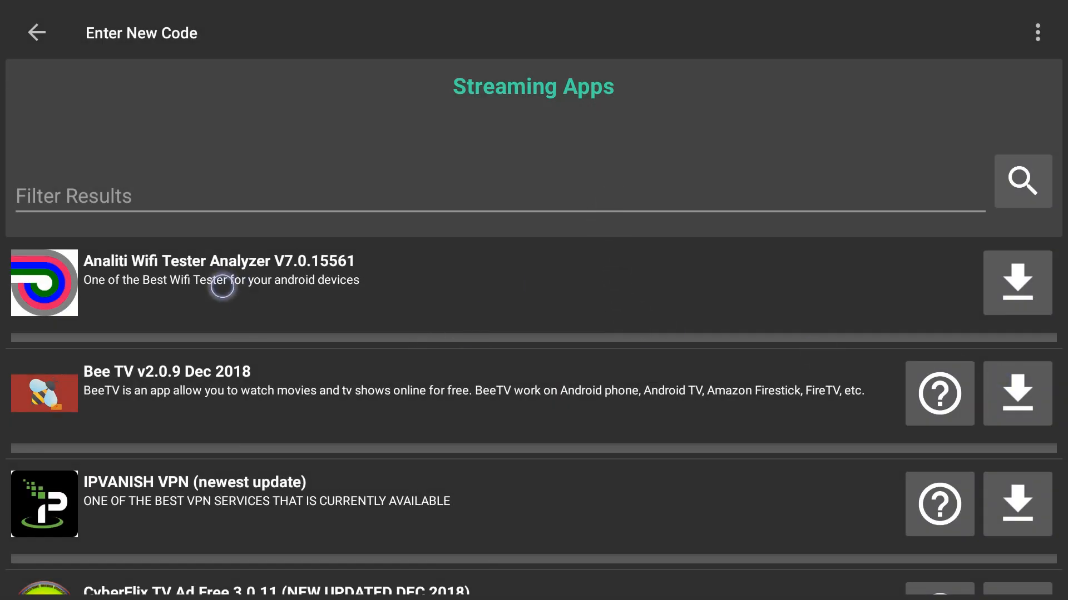
mouse_move(196, 282)
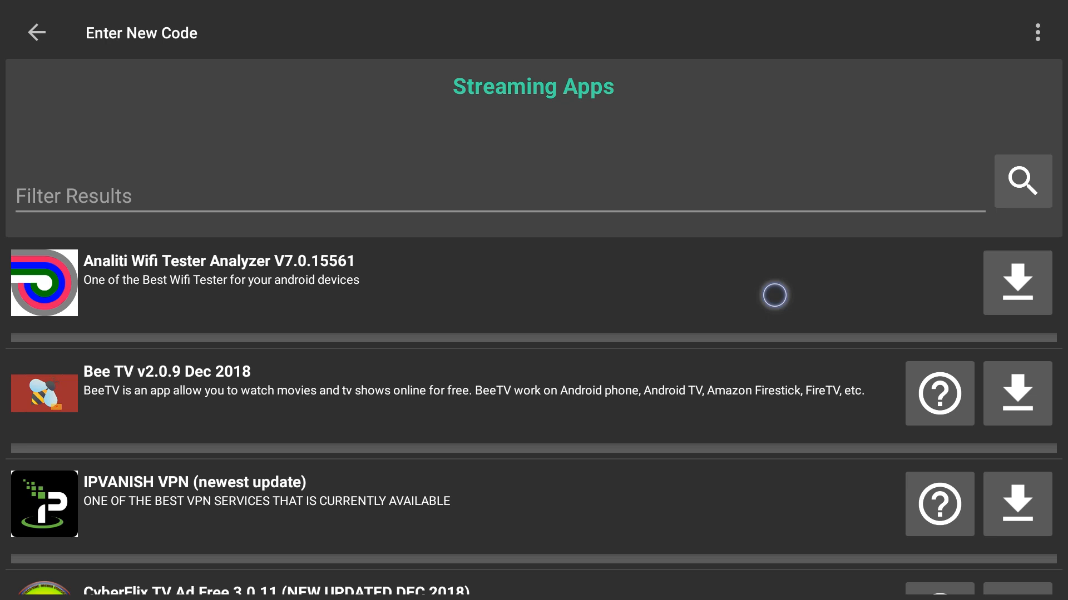
Step: Begin downloading Analiti Wifi Tester Analyzer V7.0.15561 from the store list
left_click(1015, 282)
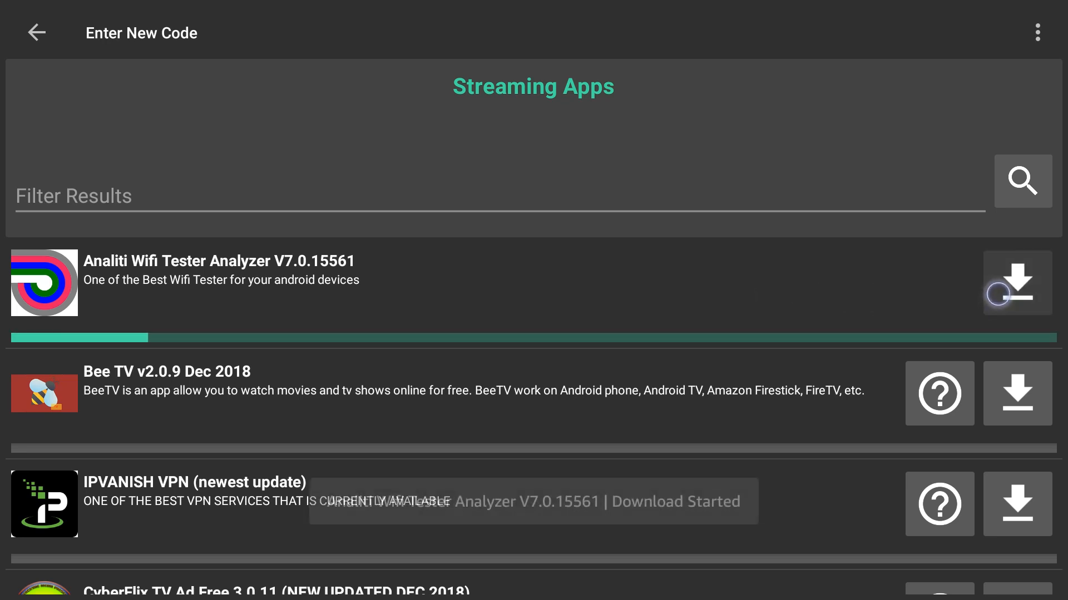